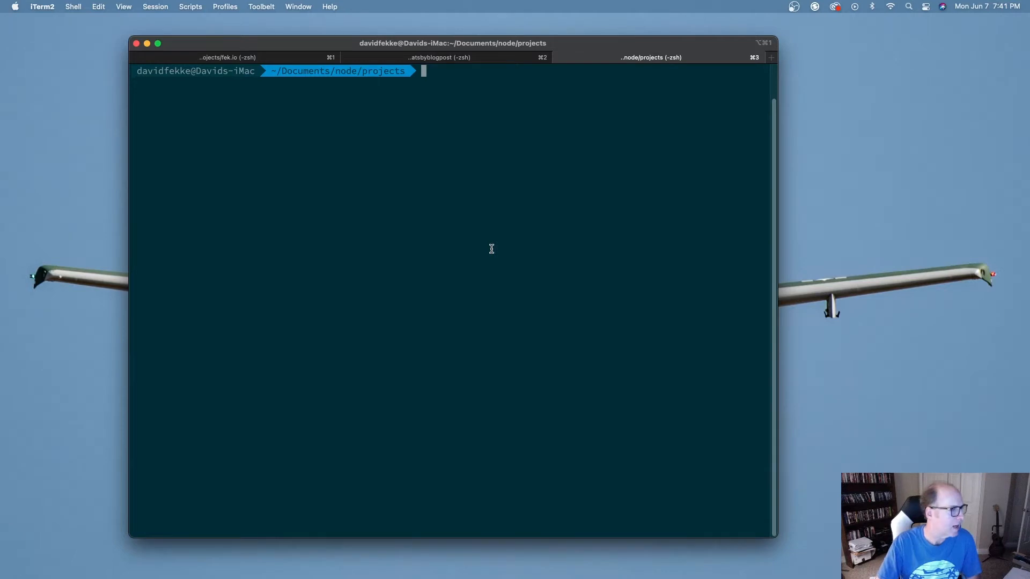
- Run yo code to generate JavaScript extension 'myhelloworld', described 'Test Extension', answering the remaining prompts
{"action": "type", "text": "yo code"}
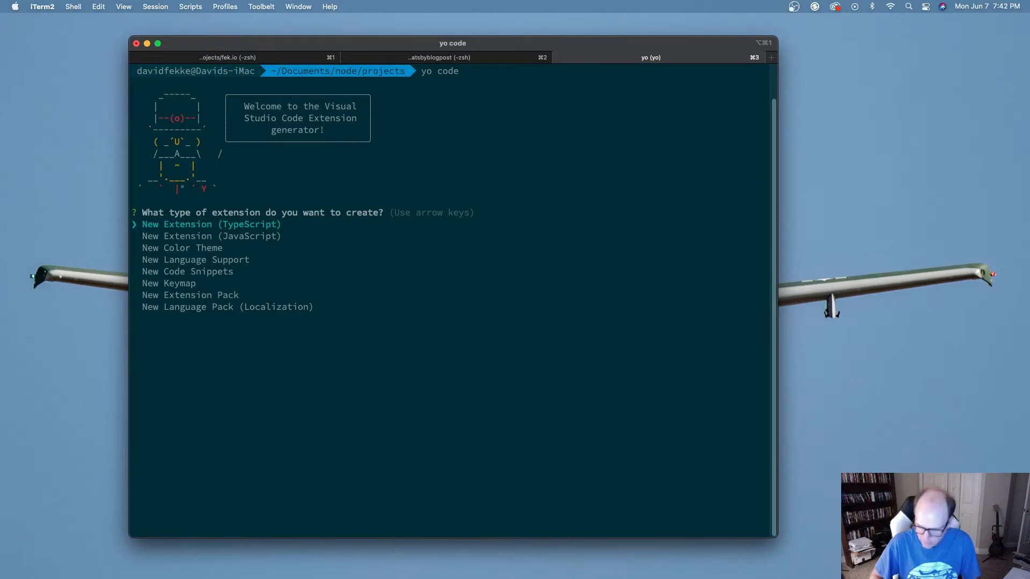
{"action": "key", "text": "Down"}
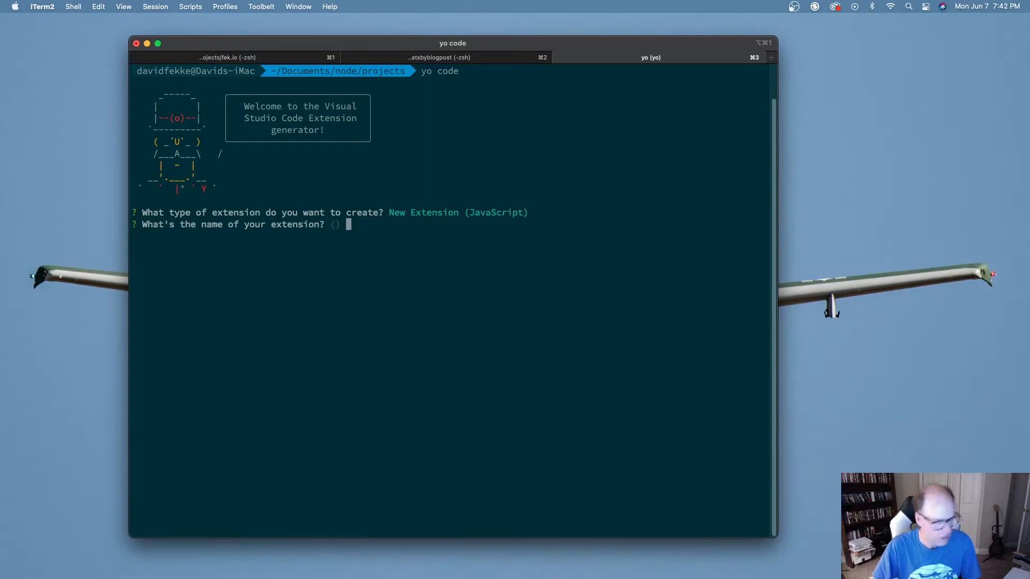
{"action": "type", "text": "m"}
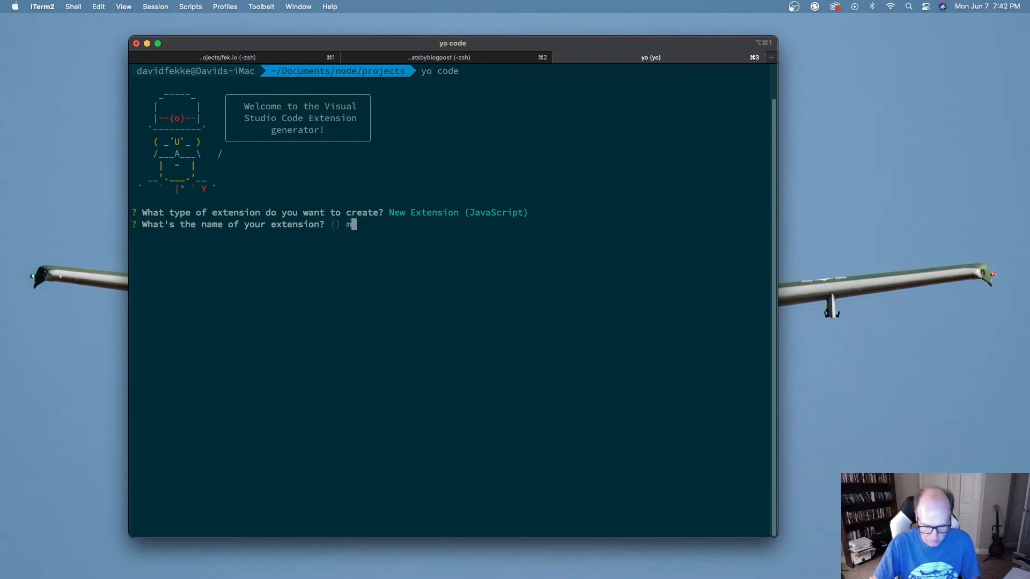
{"action": "type", "text": "yhelloworld"}
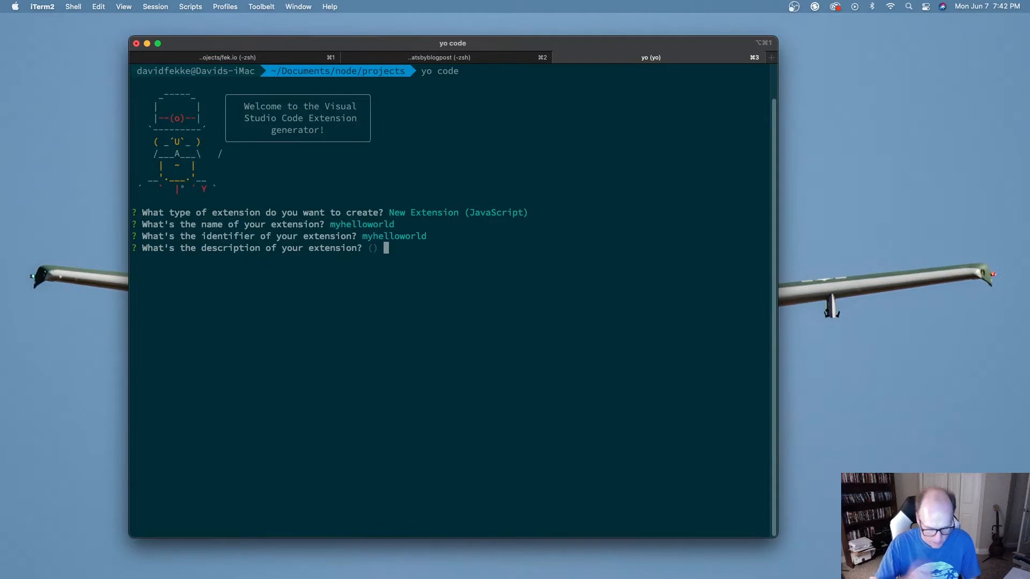
{"action": "type", "text": "Test"}
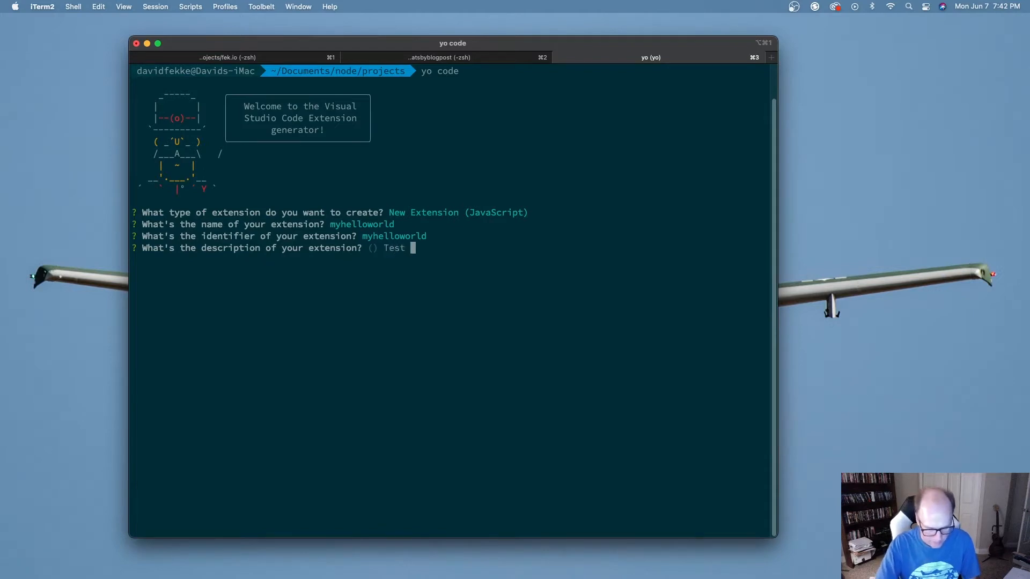
{"action": "type", "text": "Extension"}
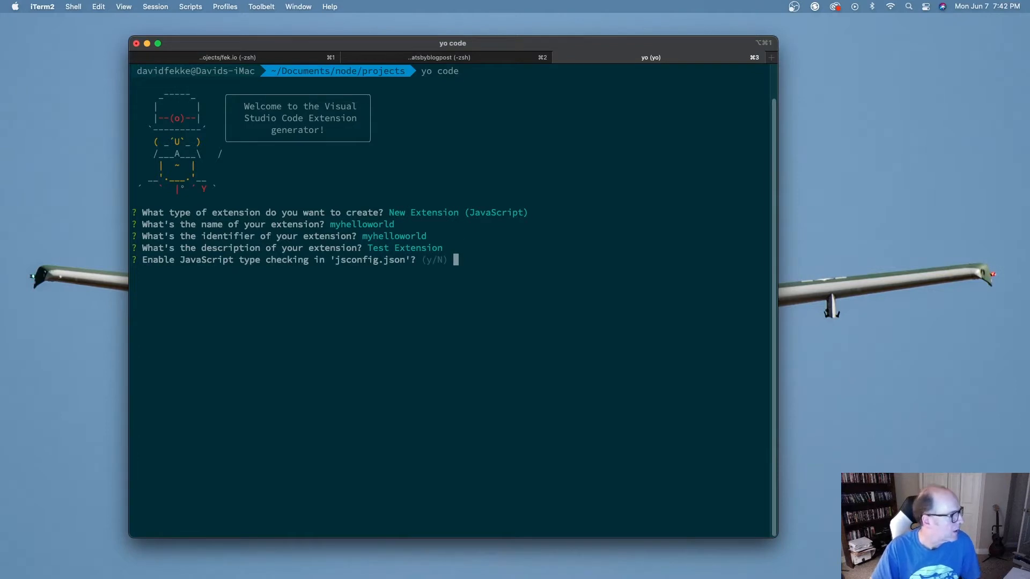
{"action": "type", "text": "y"}
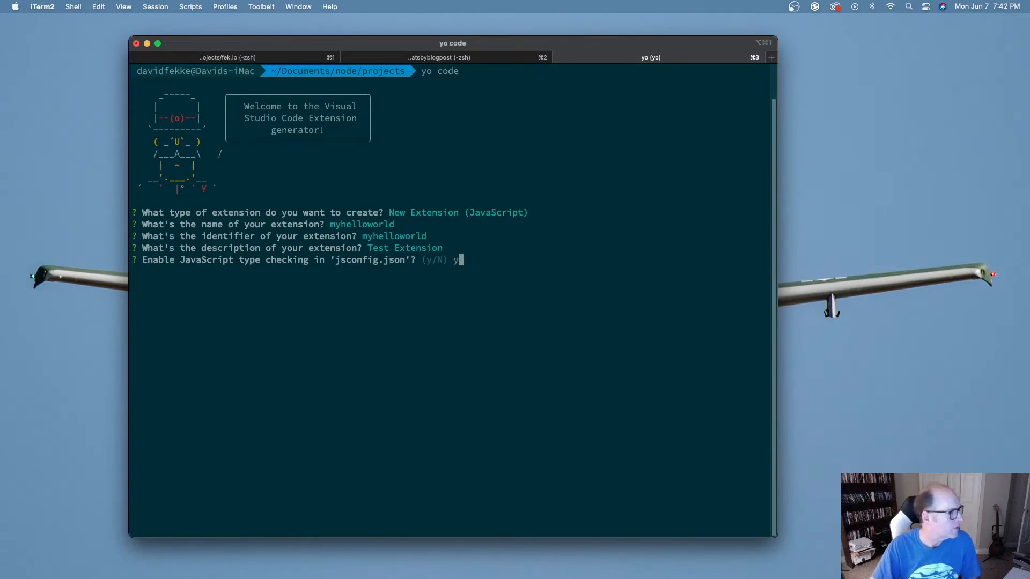
{"action": "type", "text": "n"}
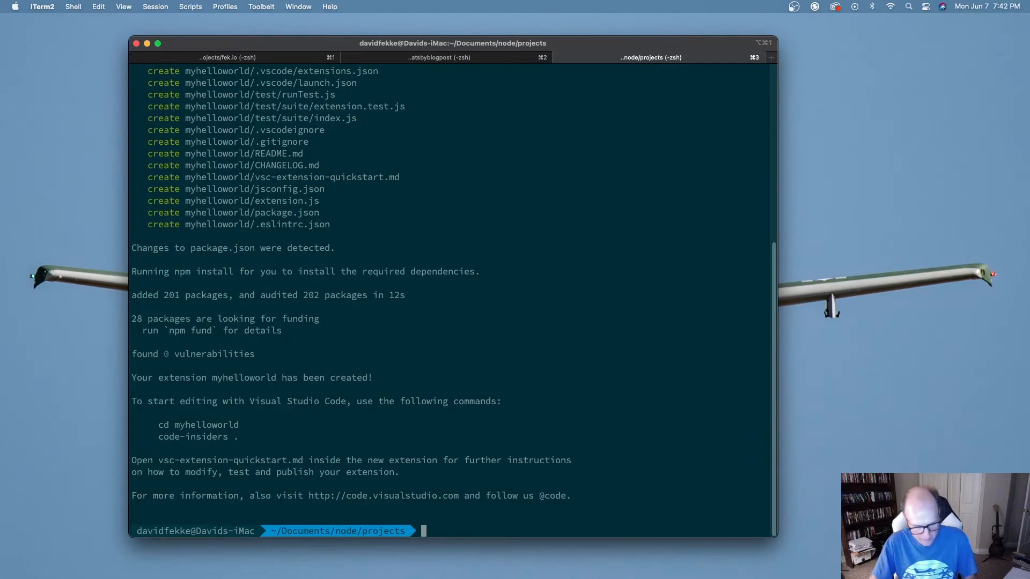
- Change into the myhelloworld folder and launch VS Code there with code
{"action": "type", "text": "cd m"}
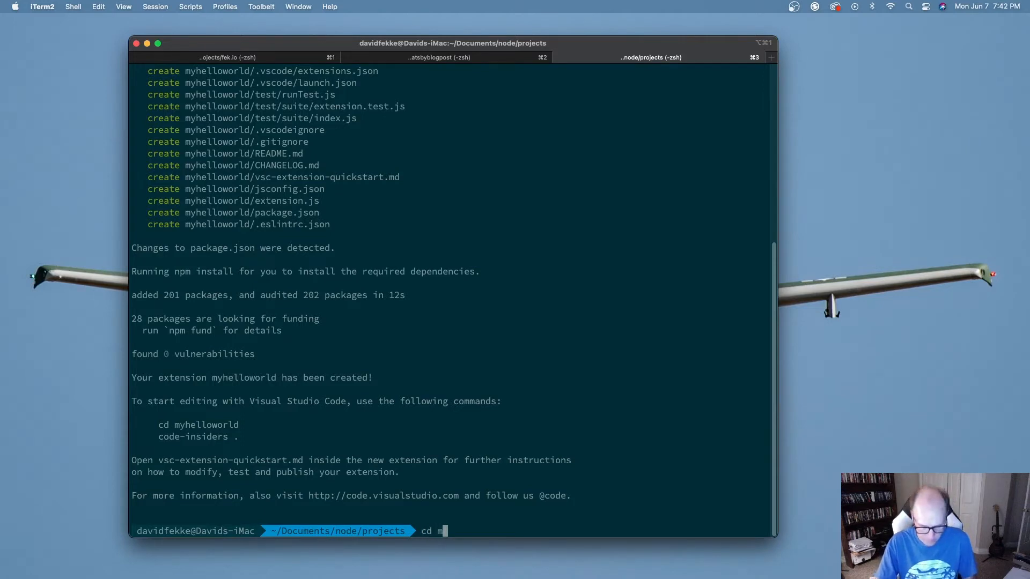
{"action": "type", "text": "yhelloworld/"}
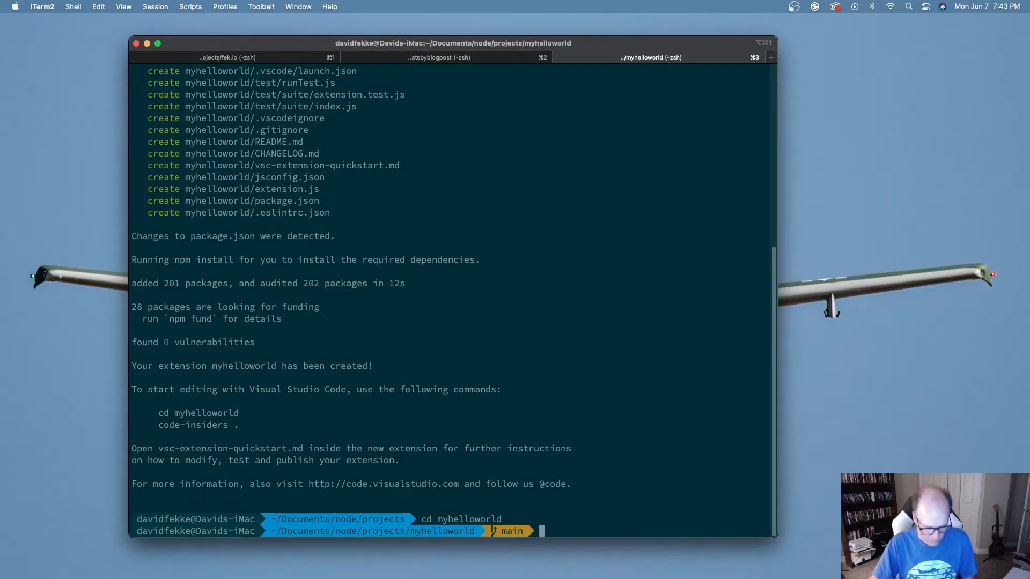
{"action": "type", "text": "code"}
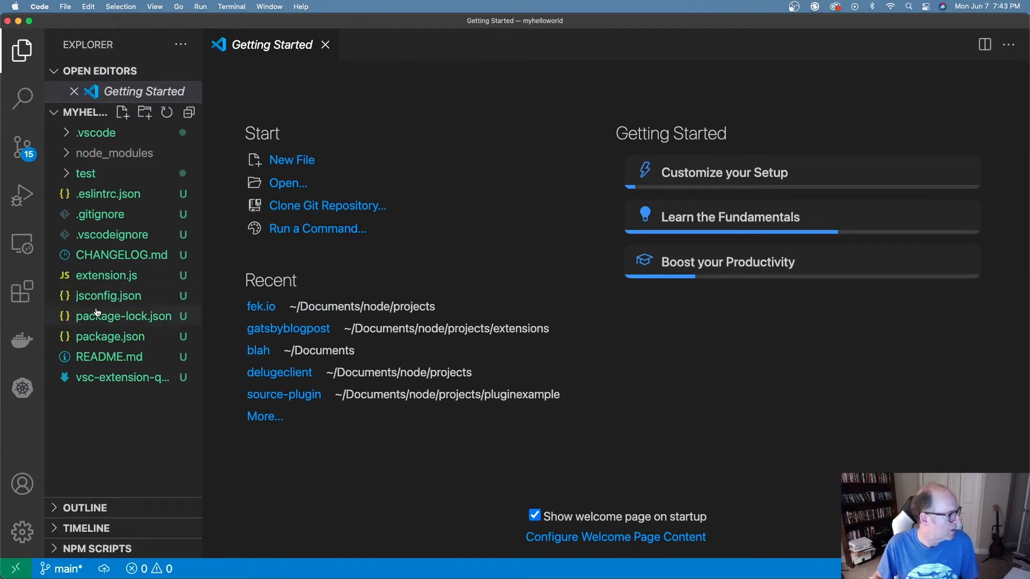
- Open package.json, scroll through it, and highlight the "main" entry setting
{"action": "double_click", "coordinate": [110, 336]}
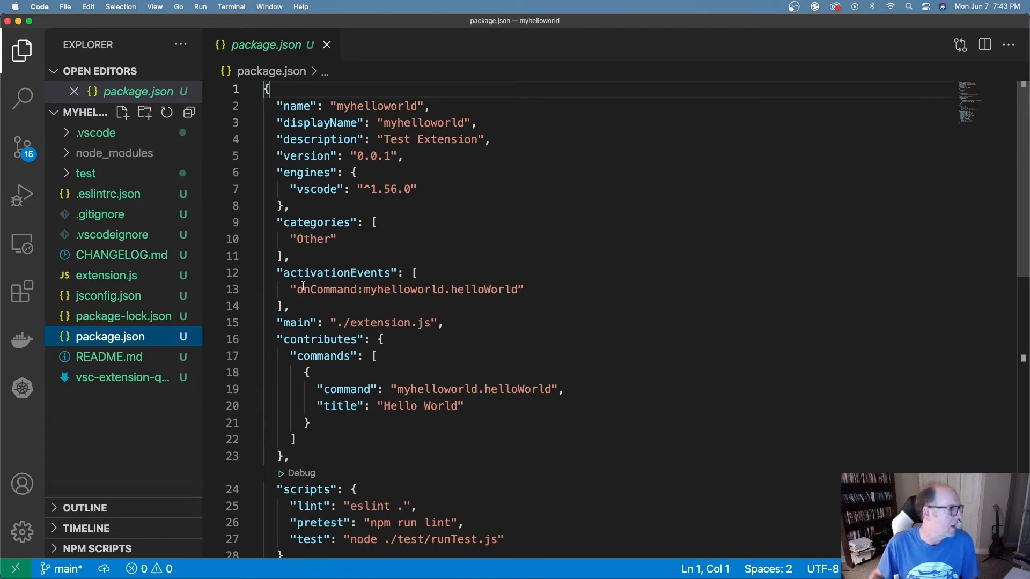
{"action": "scroll", "scroll_direction": "down", "scroll_amount": 3}
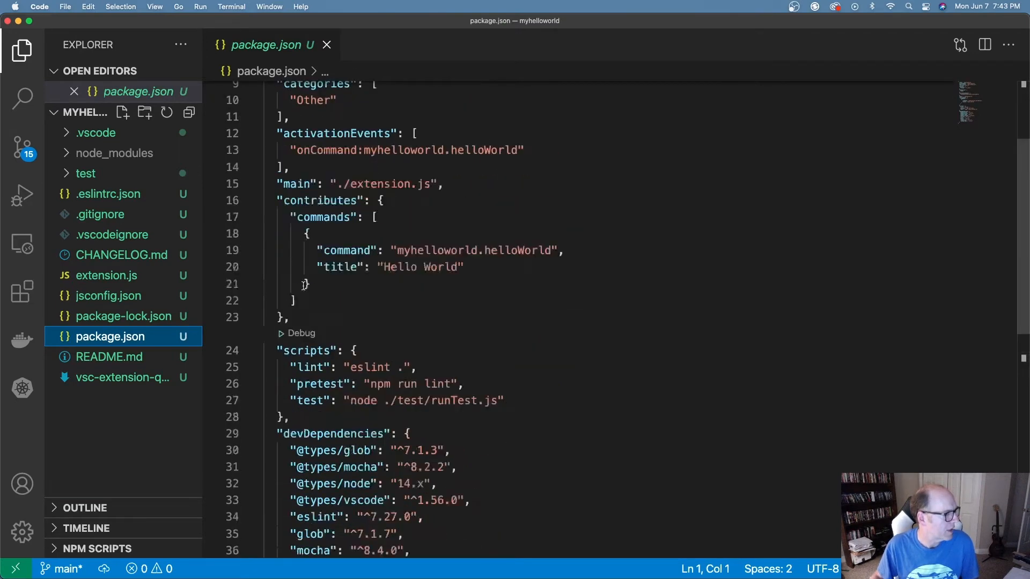
{"action": "scroll", "scroll_direction": "down", "scroll_amount": 3}
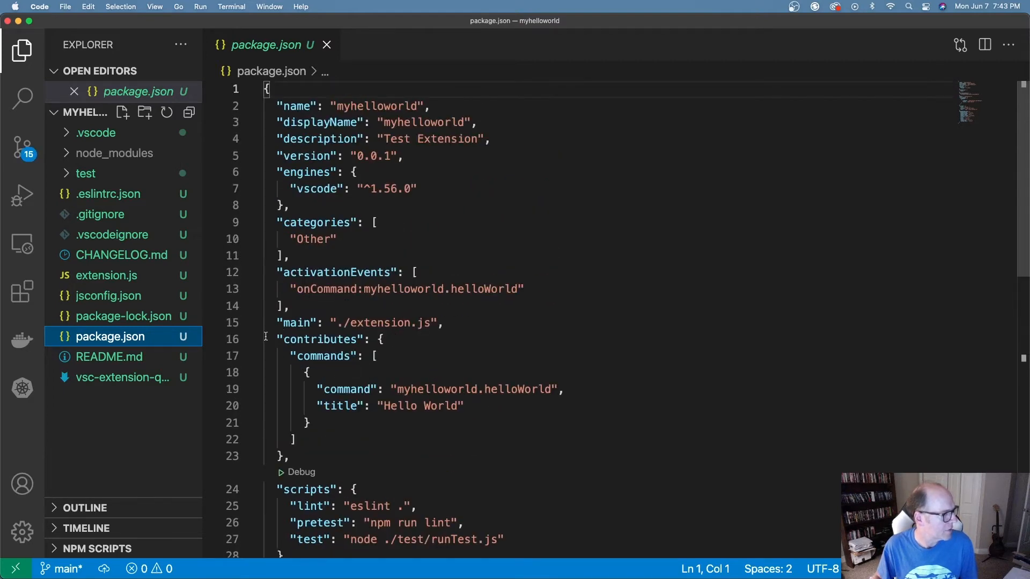
{"action": "left_click_drag", "start_coordinate": [276, 339], "coordinate": [295, 439]}
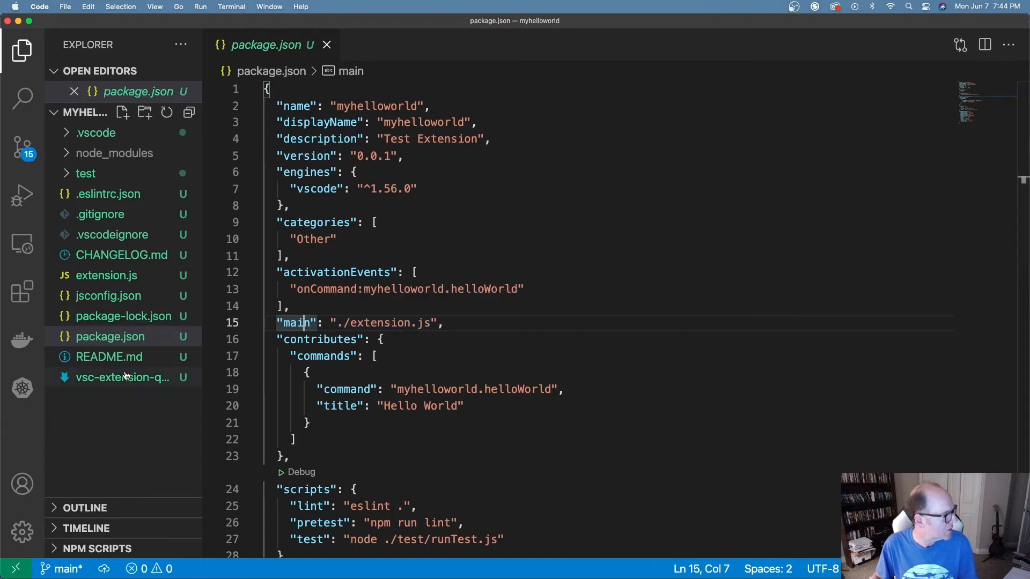
- Open extension.js to view the code registering the helloWorld command
{"action": "left_click", "coordinate": [106, 275]}
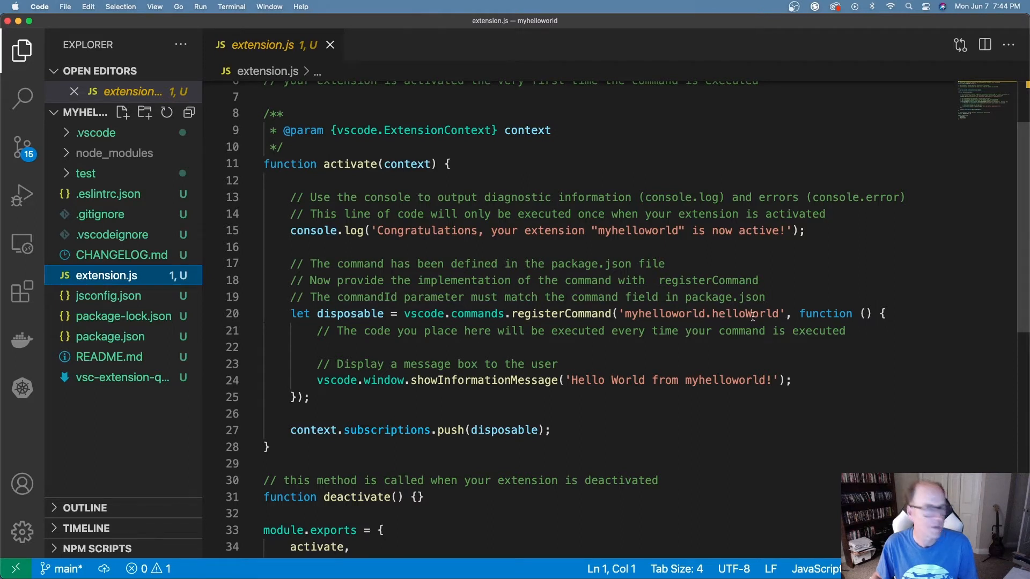
{"action": "mouse_move", "coordinate": [768, 323]}
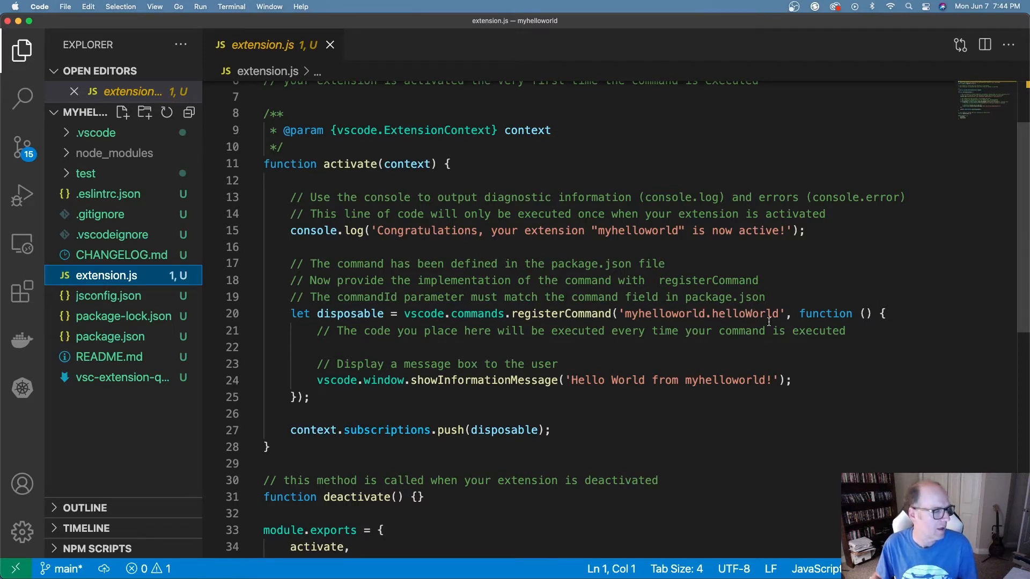
{"action": "mouse_move", "coordinate": [541, 380]}
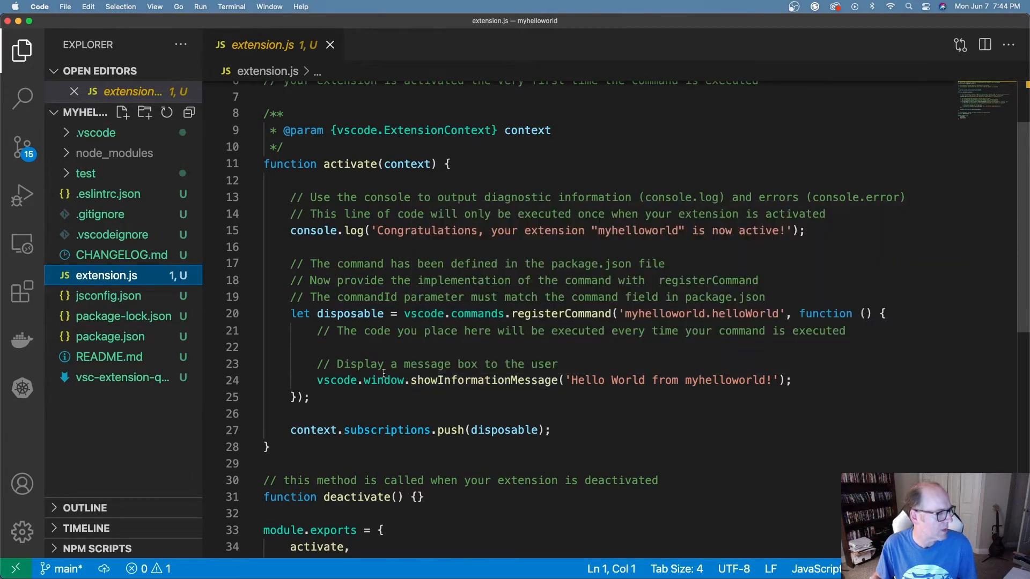
{"action": "mouse_move", "coordinate": [364, 364]}
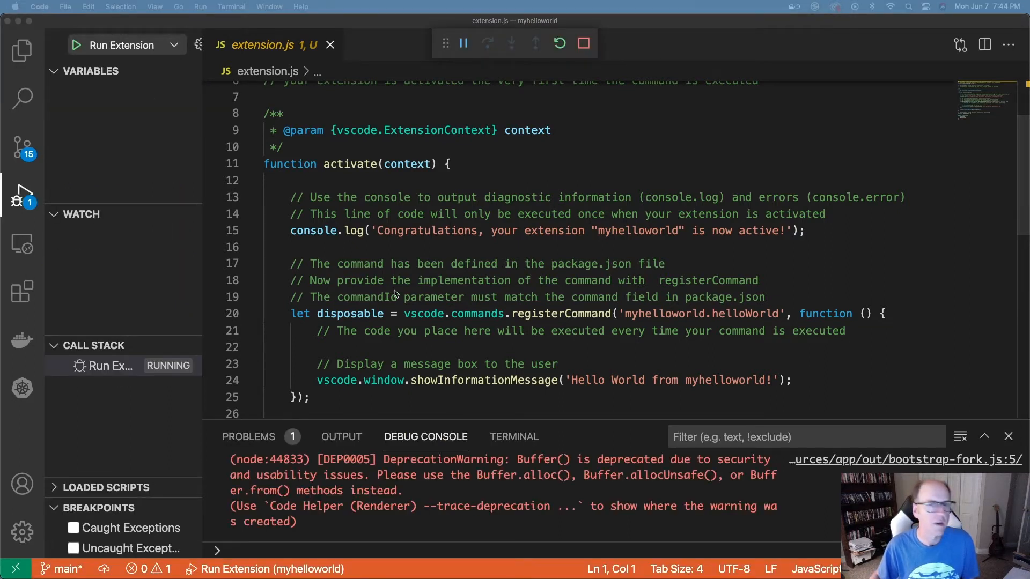
{"action": "mouse_move", "coordinate": [411, 173]}
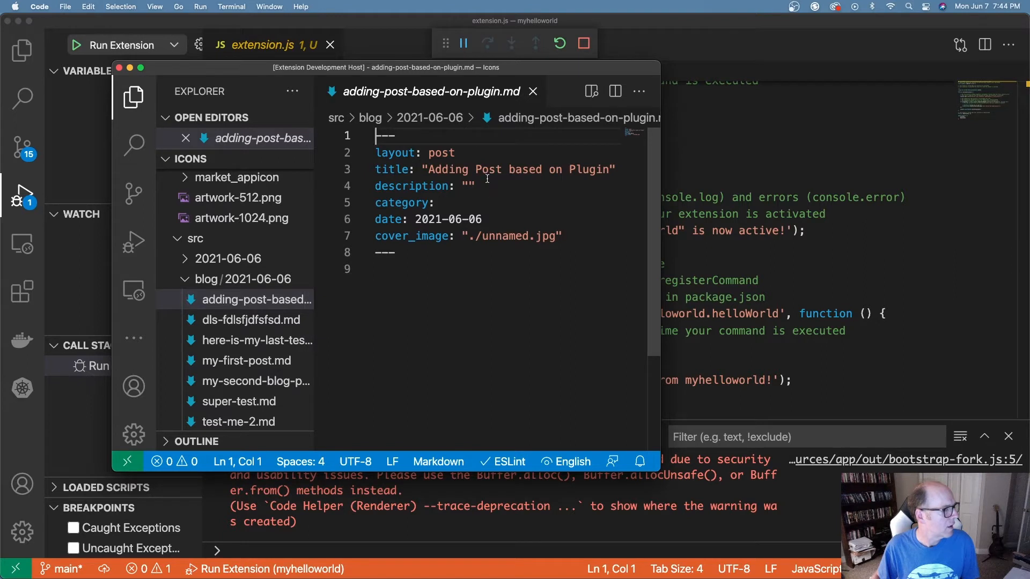
{"action": "mouse_move", "coordinate": [532, 92]}
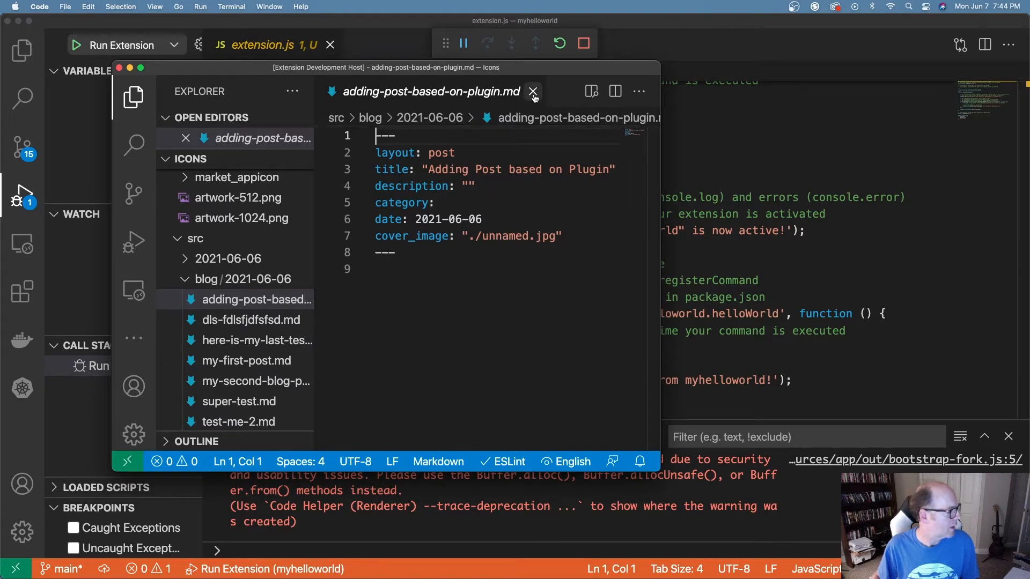
{"action": "mouse_move", "coordinate": [533, 95]}
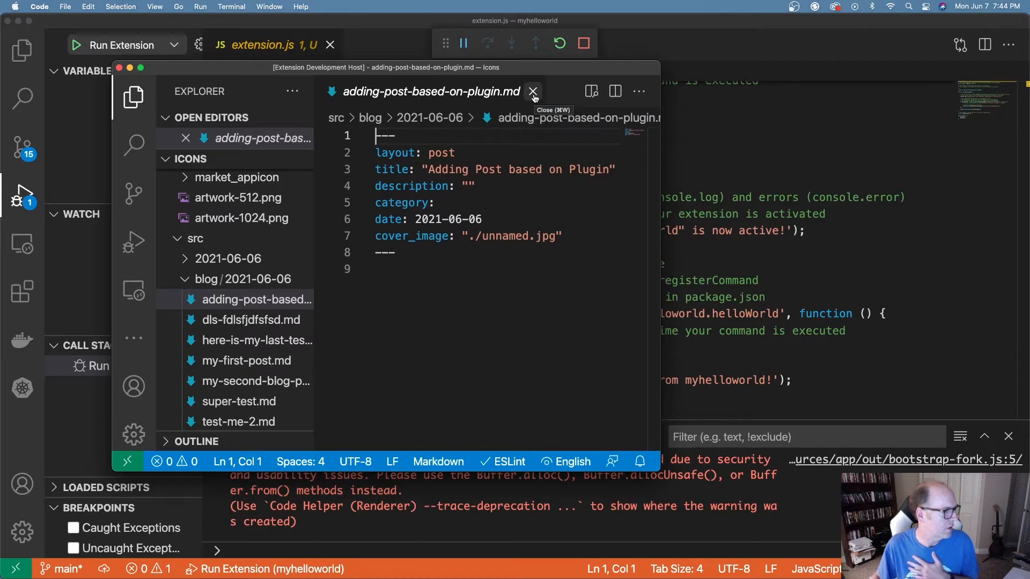
- In the test window, close the blog post tab and run the Hello World command
{"action": "left_click", "coordinate": [532, 91]}
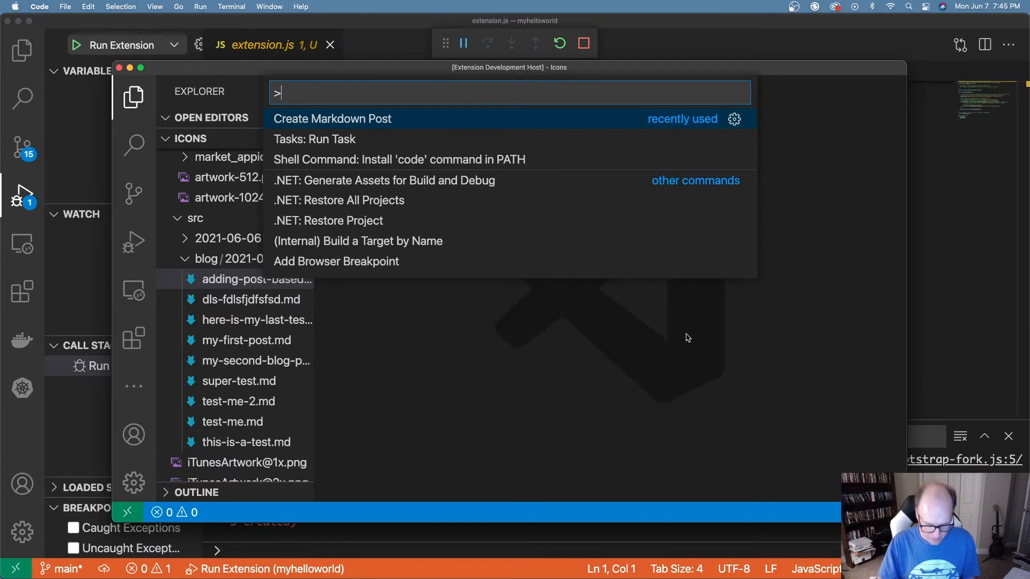
{"action": "type", "text": "Hello"}
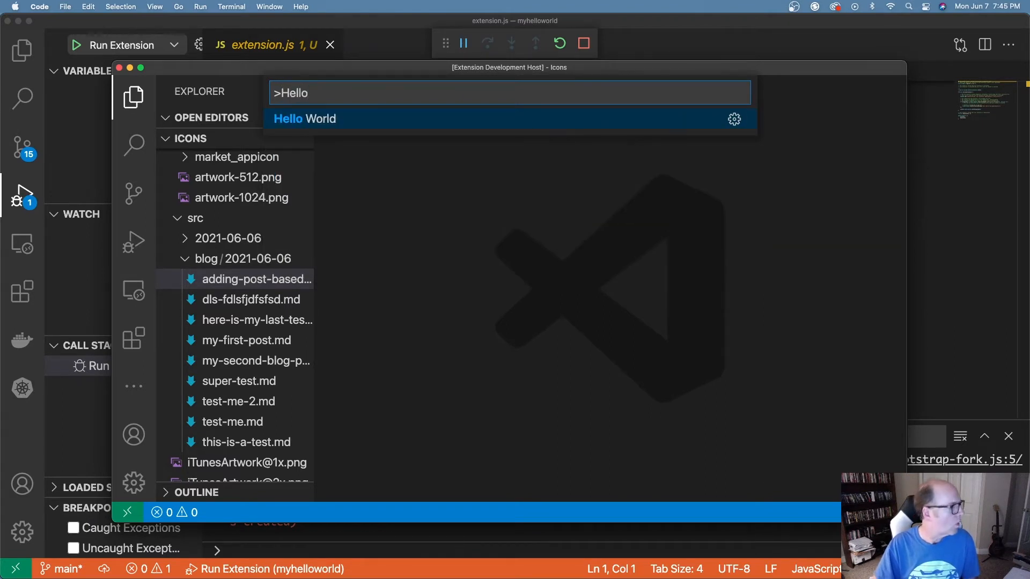
{"action": "left_click", "coordinate": [304, 119]}
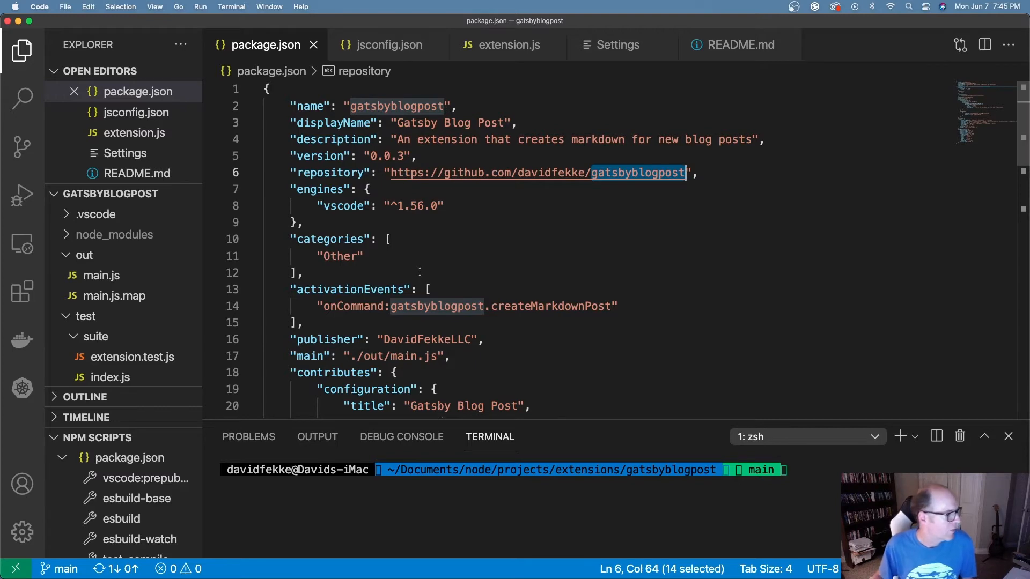
{"action": "scroll", "scroll_direction": "down", "scroll_amount": 3}
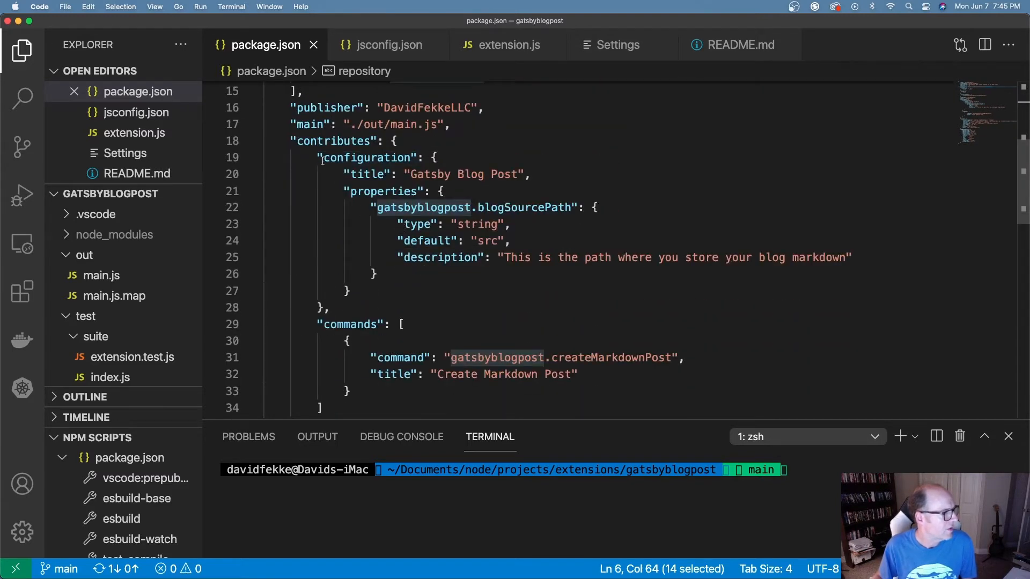
{"action": "mouse_move", "coordinate": [391, 241]}
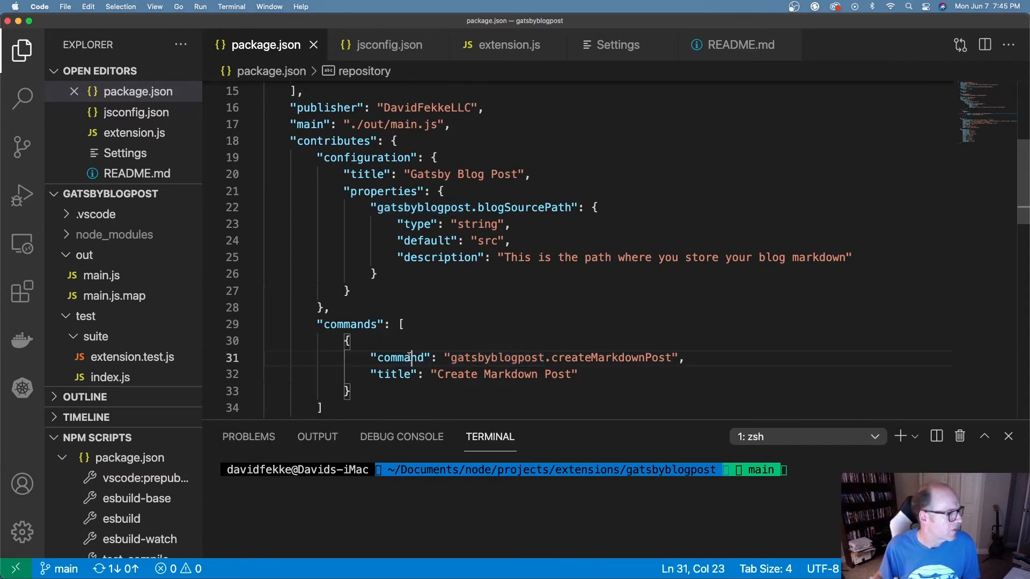
{"action": "double_click", "coordinate": [493, 358]}
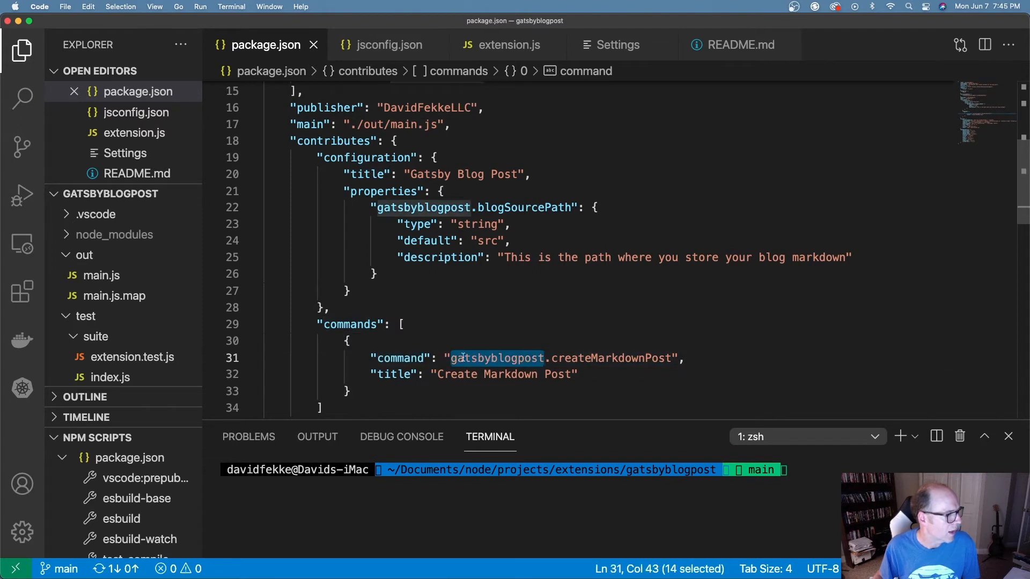
{"action": "double_click", "coordinate": [610, 359]}
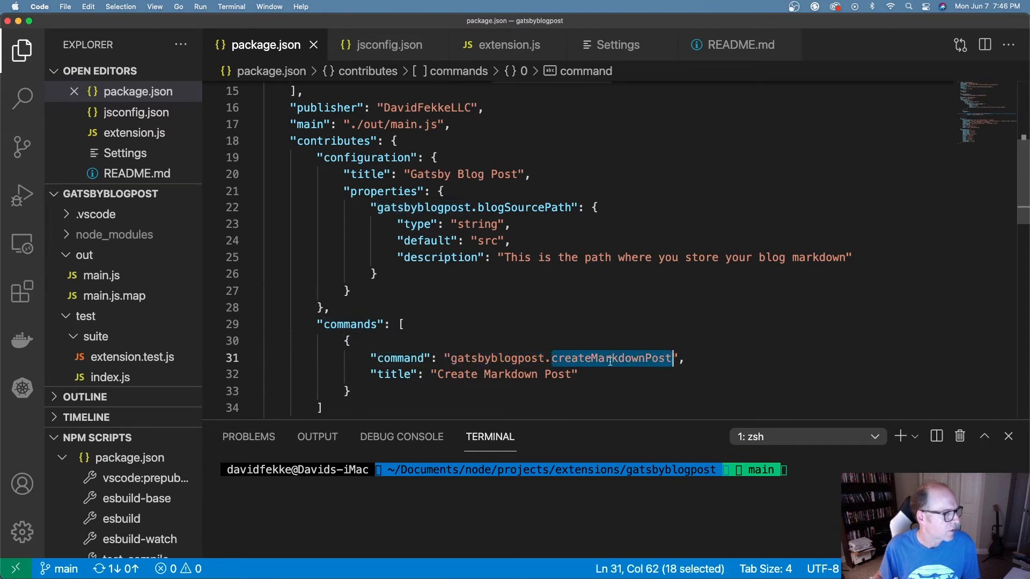
{"action": "mouse_move", "coordinate": [142, 274]}
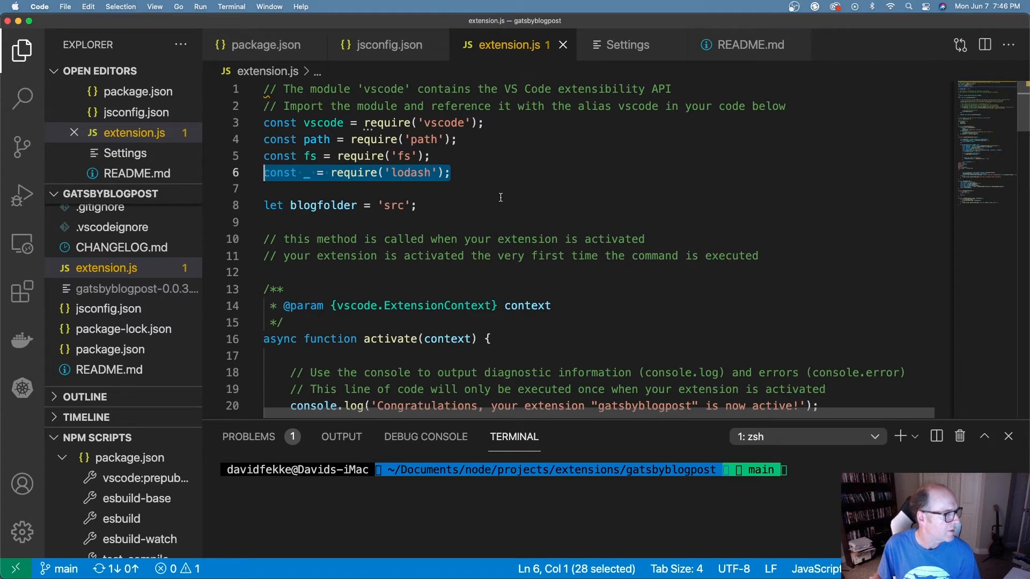
{"action": "mouse_move", "coordinate": [494, 194]}
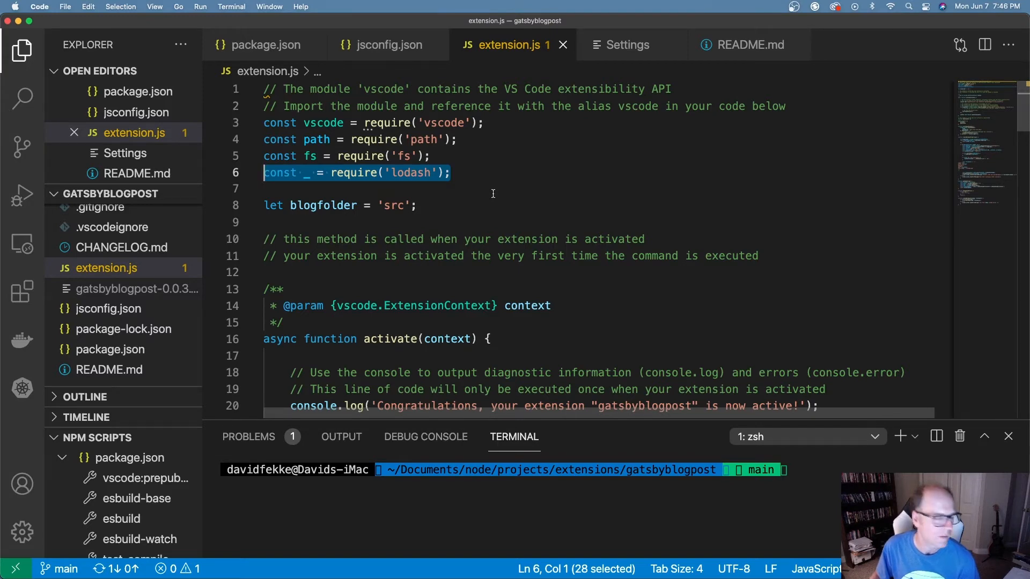
- Scroll through activate and select the startInputProcess() call on line 29
{"action": "scroll", "scroll_direction": "down", "scroll_amount": 3}
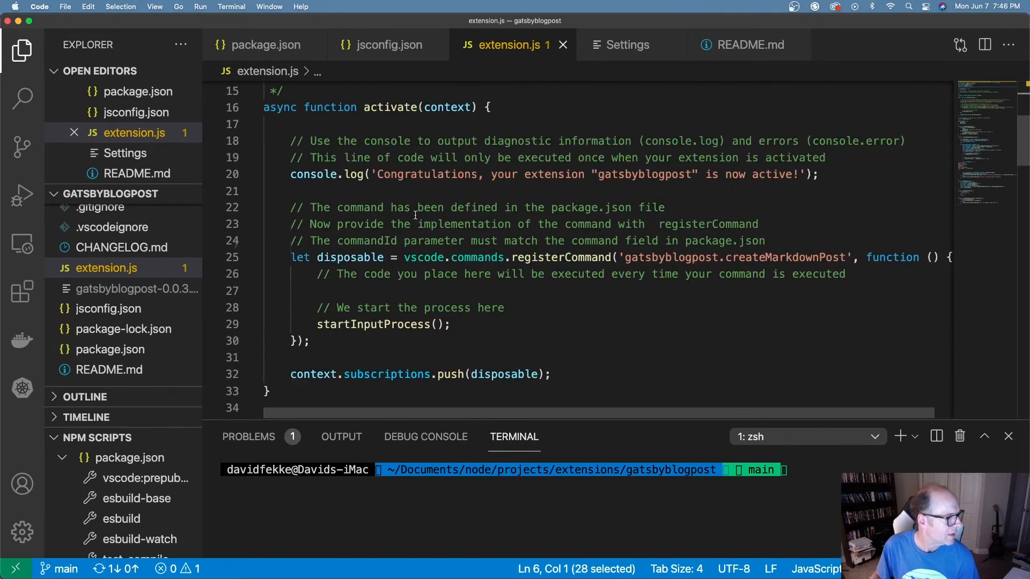
{"action": "scroll", "scroll_direction": "down", "scroll_amount": 3}
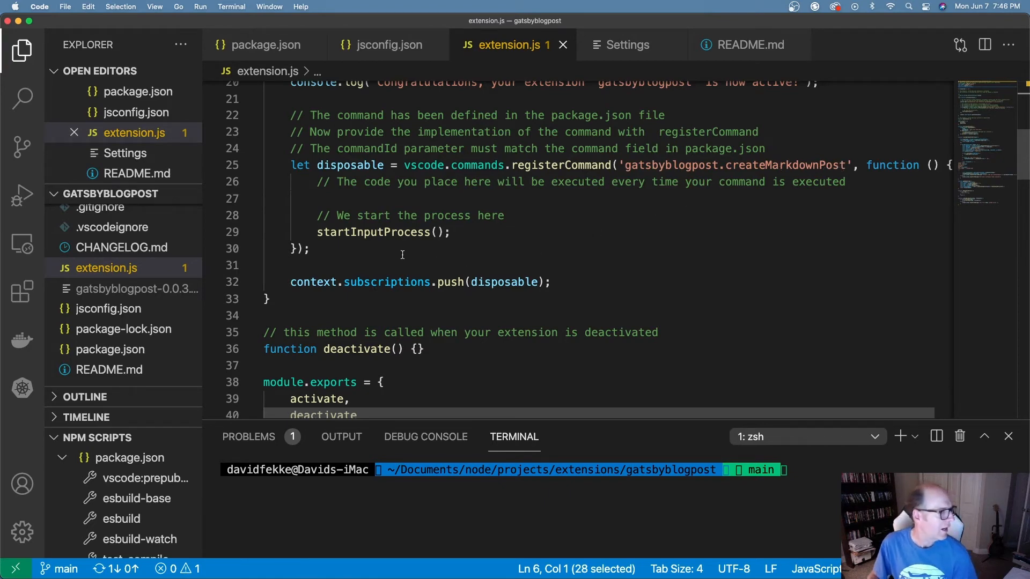
{"action": "left_click", "coordinate": [318, 232]}
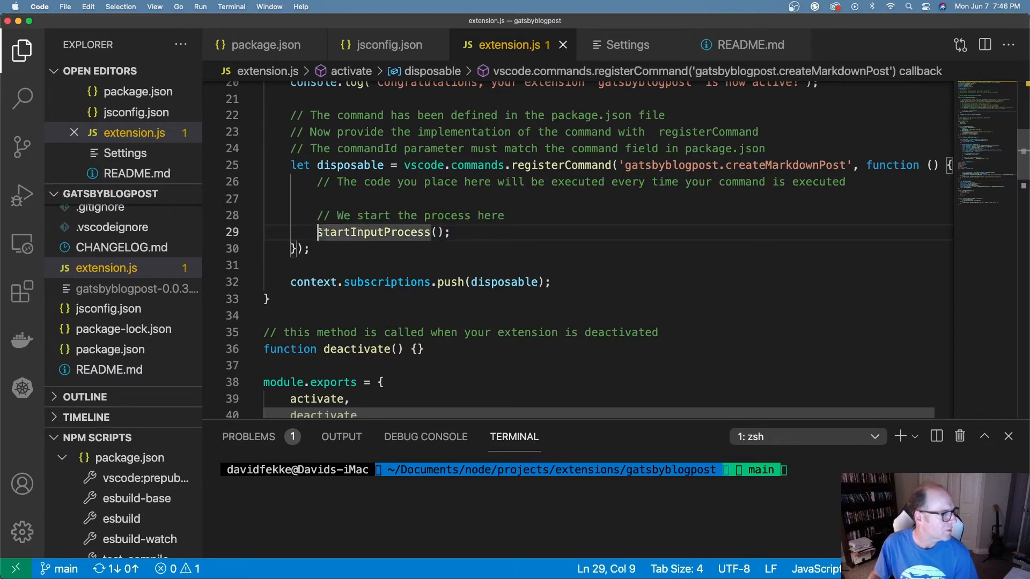
{"action": "left_click_drag", "start_coordinate": [317, 231], "coordinate": [450, 231]}
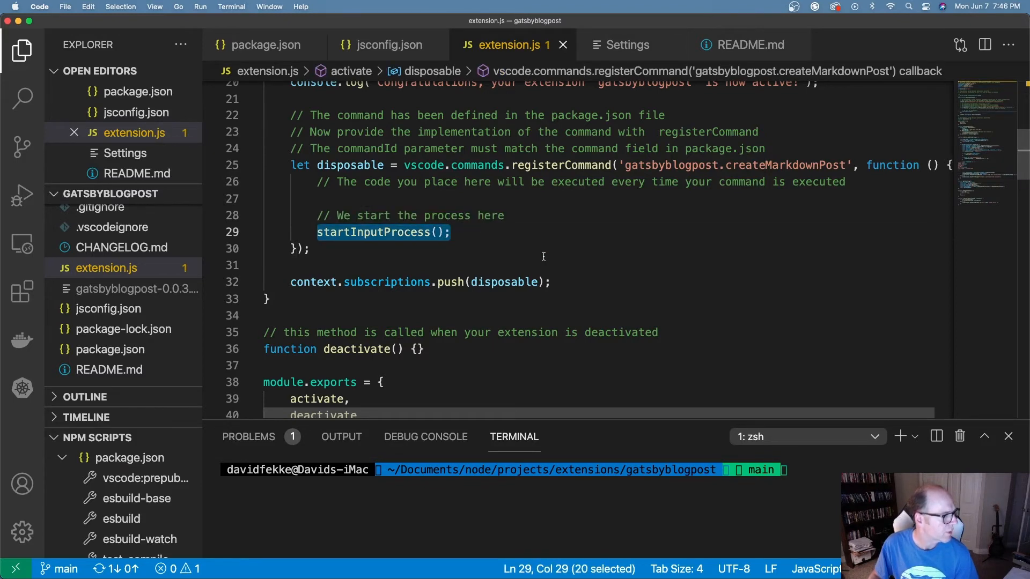
- Select the then on line 47 and the createMarkdownFolder call, then scroll down through the code
{"action": "scroll", "scroll_direction": "down", "scroll_amount": 3}
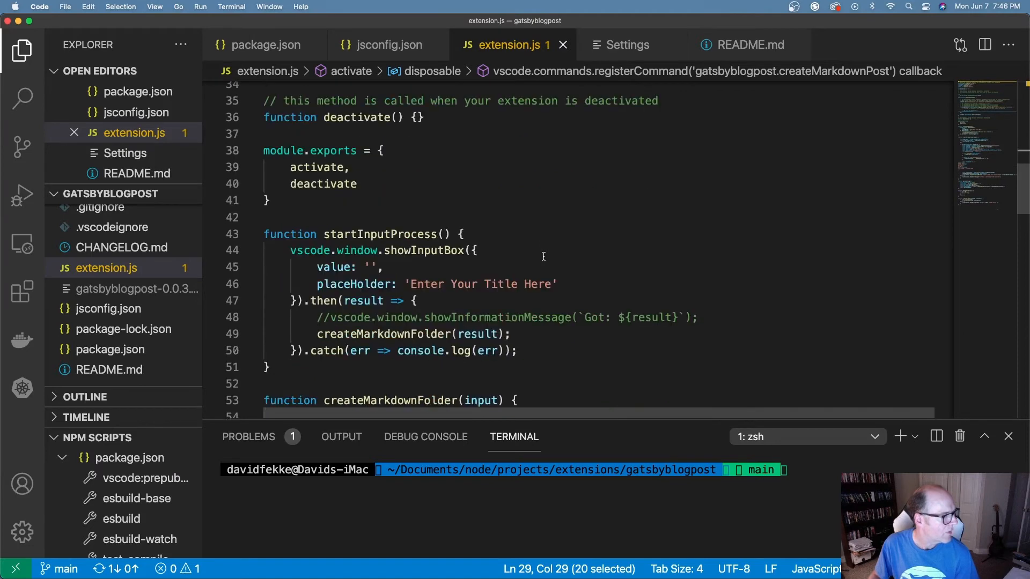
{"action": "scroll", "scroll_direction": "down", "scroll_amount": 3}
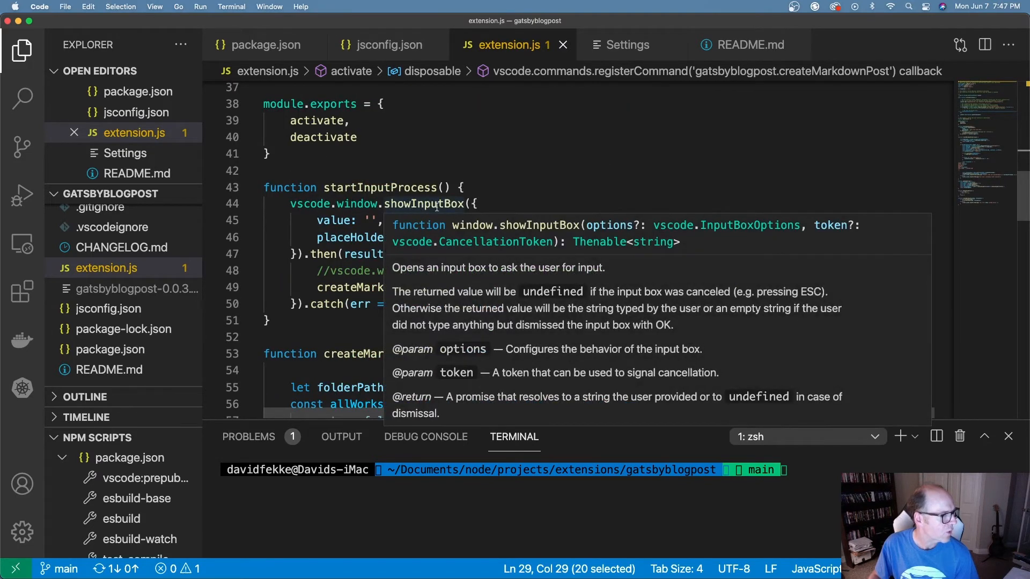
{"action": "mouse_move", "coordinate": [459, 238]}
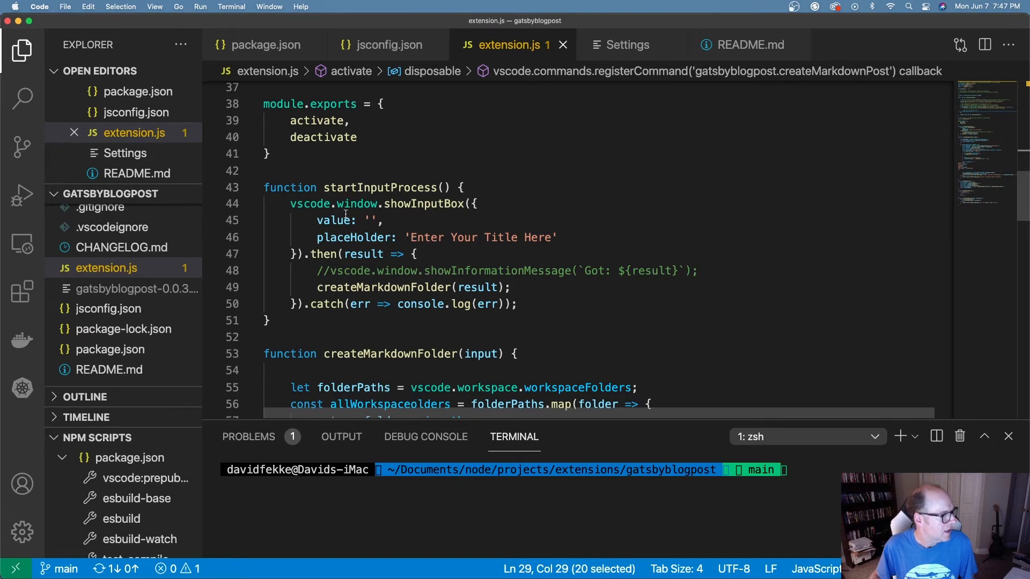
{"action": "double_click", "coordinate": [323, 254]}
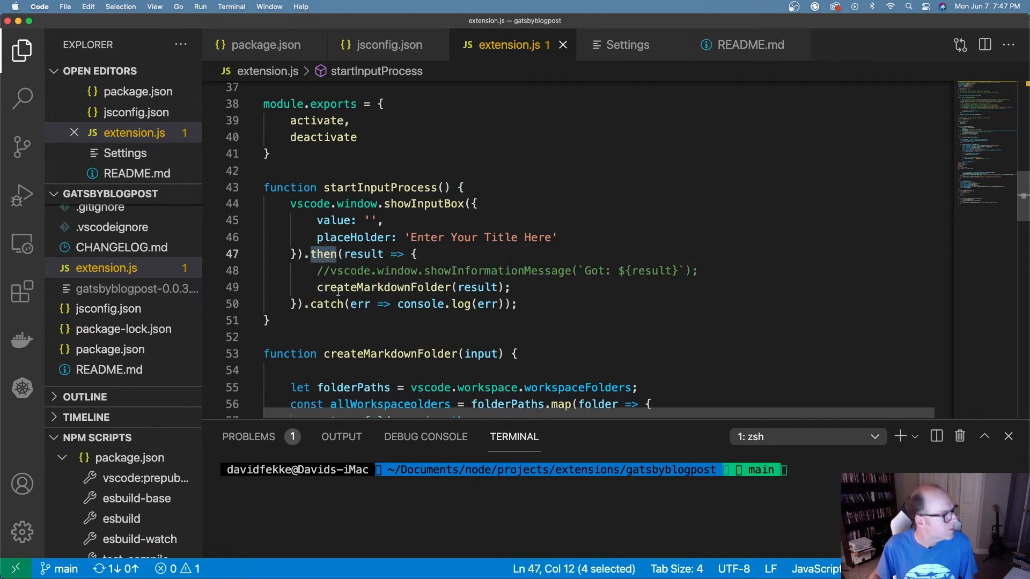
{"action": "double_click", "coordinate": [383, 288]}
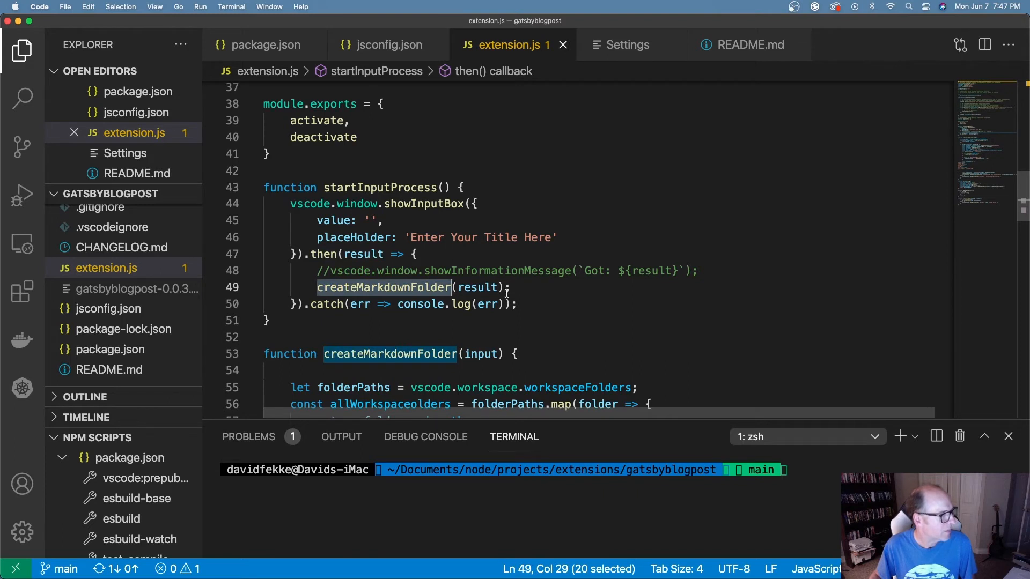
{"action": "mouse_move", "coordinate": [481, 295]}
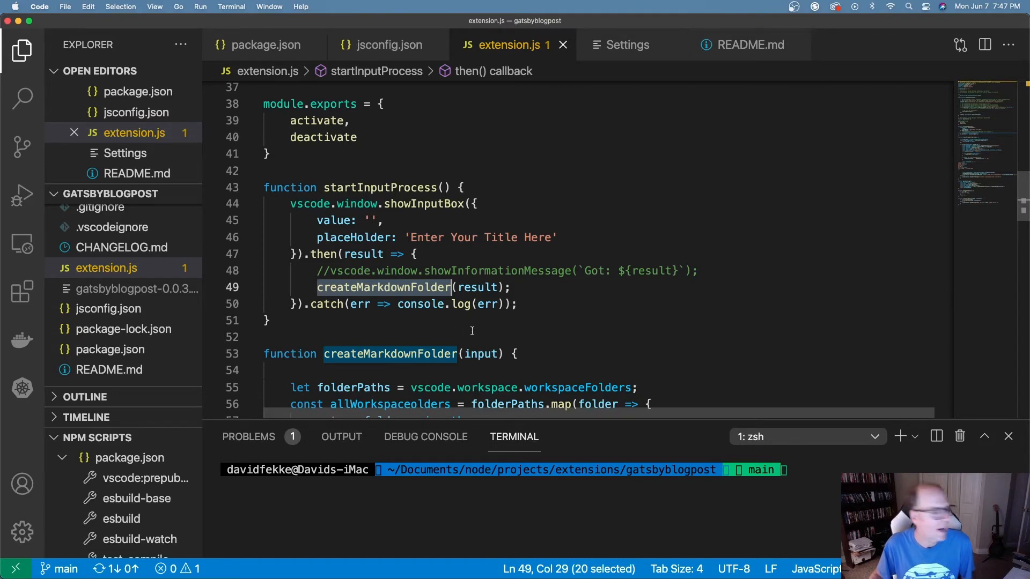
{"action": "scroll", "scroll_direction": "down", "scroll_amount": 3}
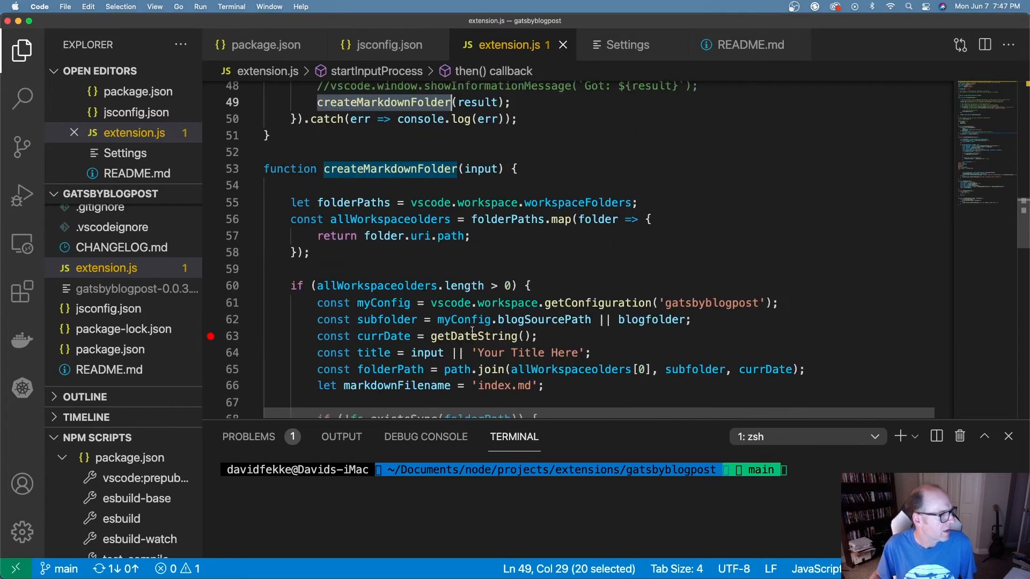
{"action": "scroll", "scroll_direction": "down", "scroll_amount": 3}
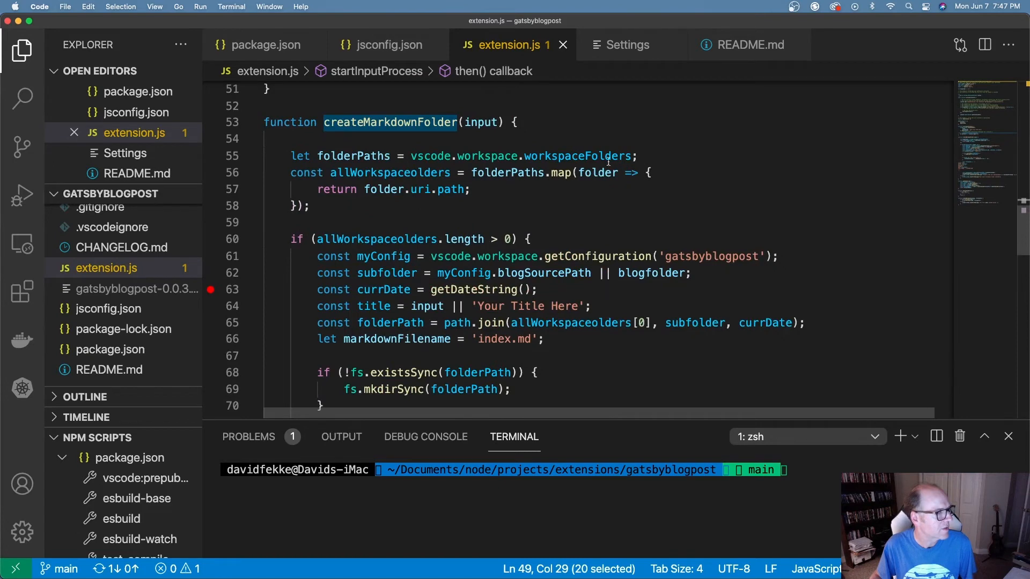
{"action": "mouse_move", "coordinate": [397, 190]}
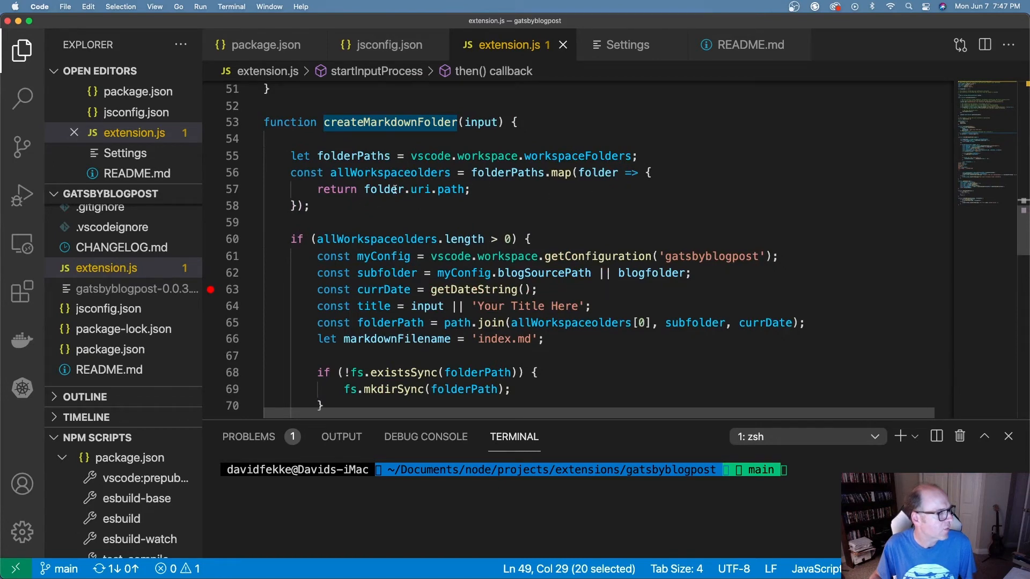
{"action": "mouse_move", "coordinate": [586, 181]}
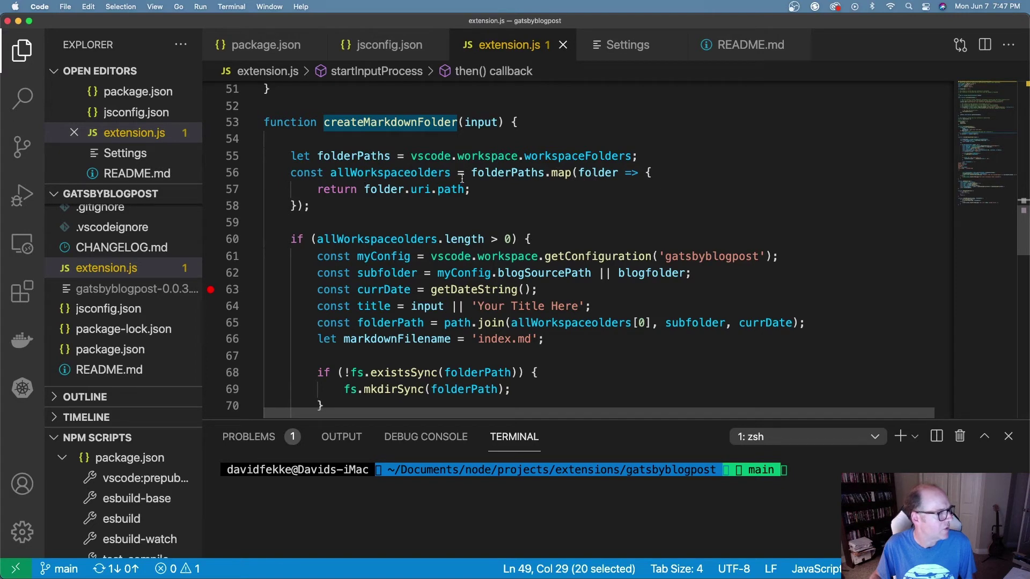
{"action": "scroll", "scroll_direction": "down", "scroll_amount": 3}
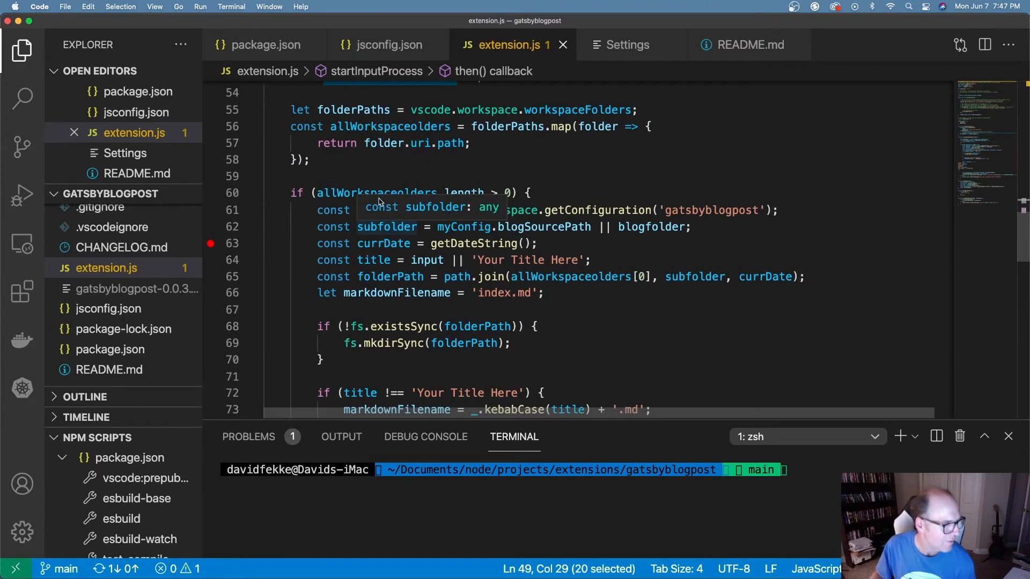
{"action": "mouse_move", "coordinate": [473, 260]}
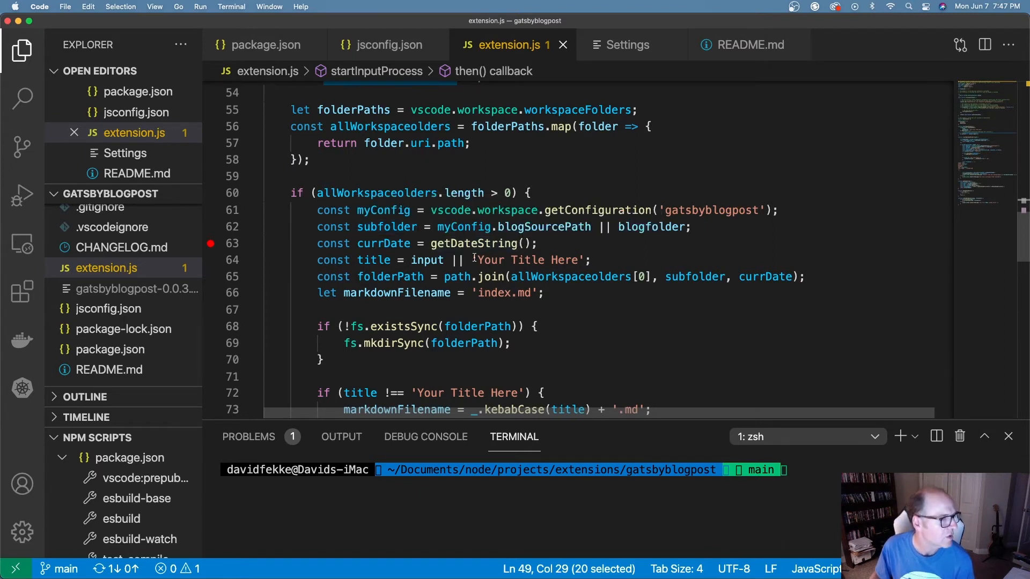
{"action": "mouse_move", "coordinate": [384, 210]}
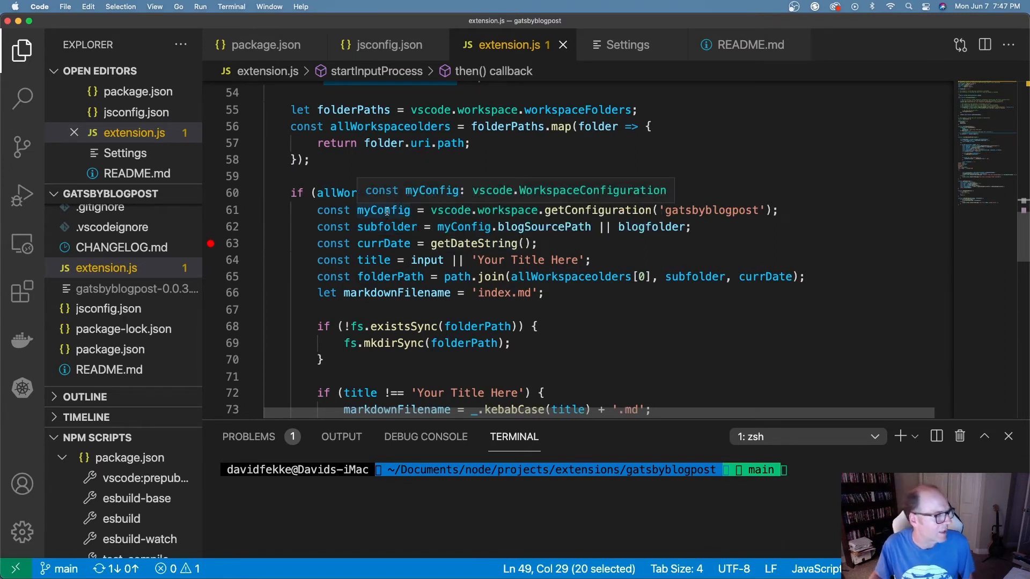
{"action": "left_click", "coordinate": [38, 6]}
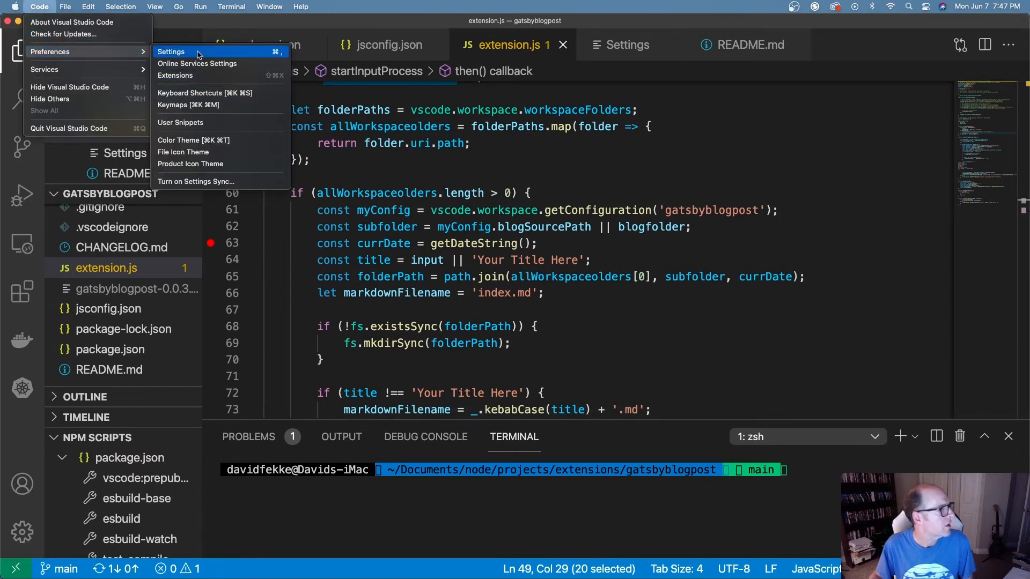
- Open Settings, confirm the Gatsby Blog Post source path is src/blog, and close Settings
{"action": "left_click", "coordinate": [171, 51]}
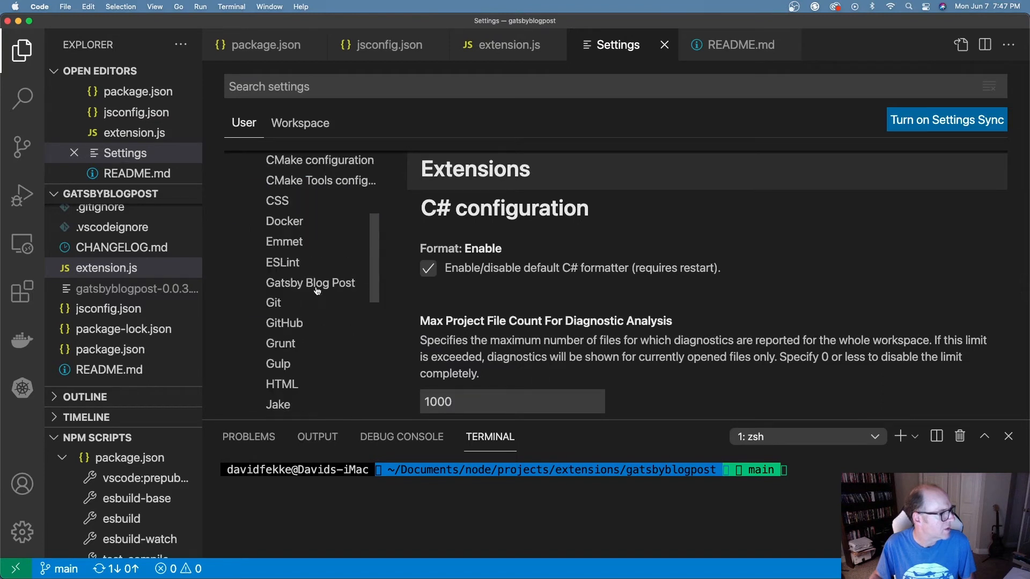
{"action": "left_click", "coordinate": [310, 282]}
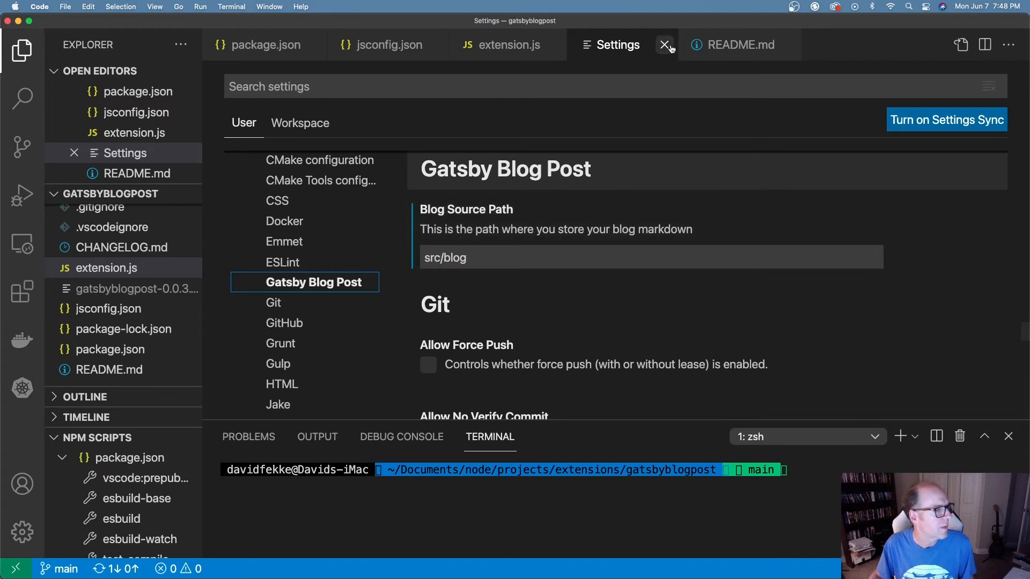
{"action": "left_click", "coordinate": [664, 45]}
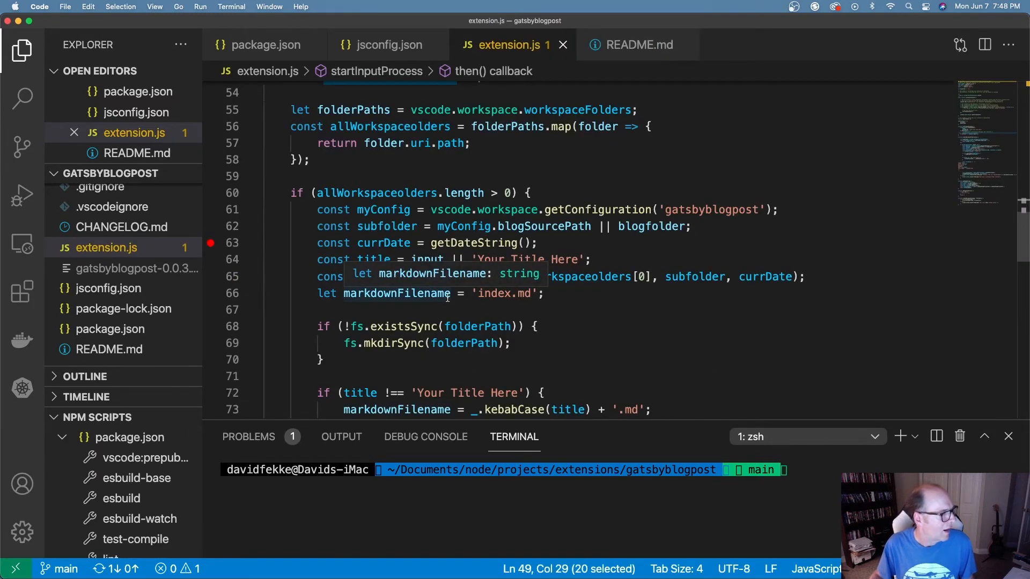
{"action": "scroll", "scroll_direction": "down", "scroll_amount": 3}
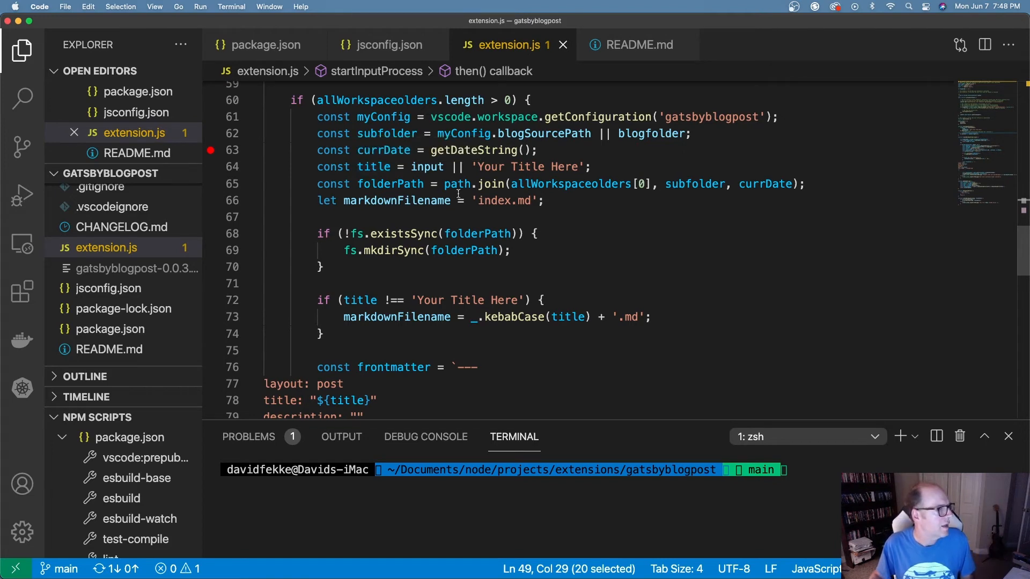
{"action": "mouse_move", "coordinate": [474, 150]}
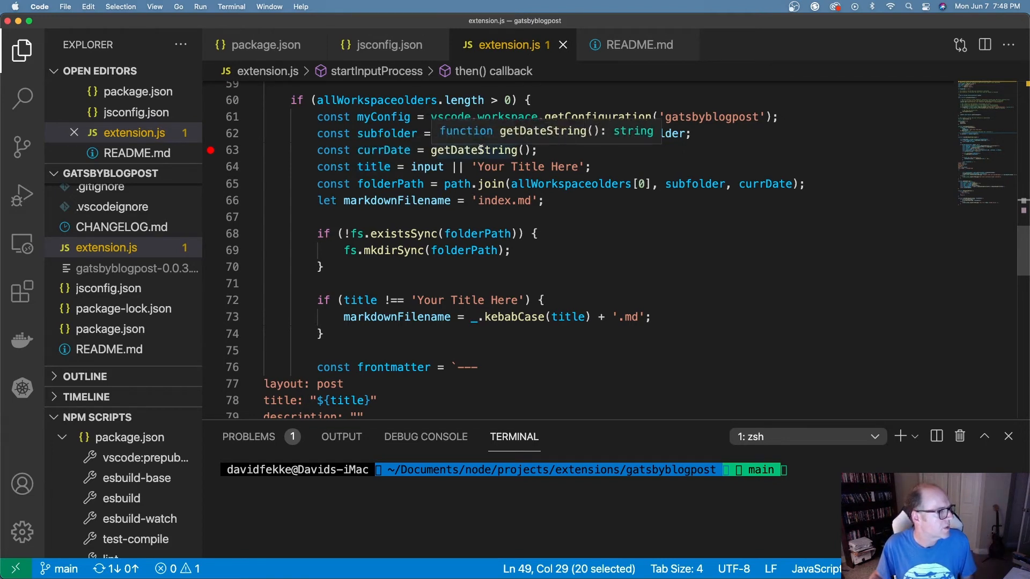
{"action": "scroll", "scroll_direction": "down", "scroll_amount": 3}
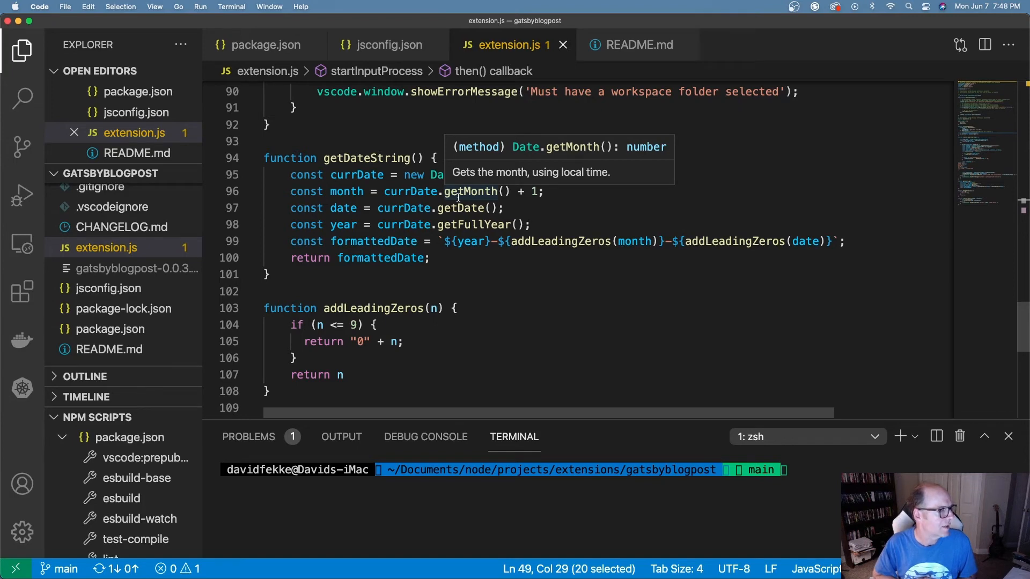
{"action": "mouse_move", "coordinate": [506, 224]}
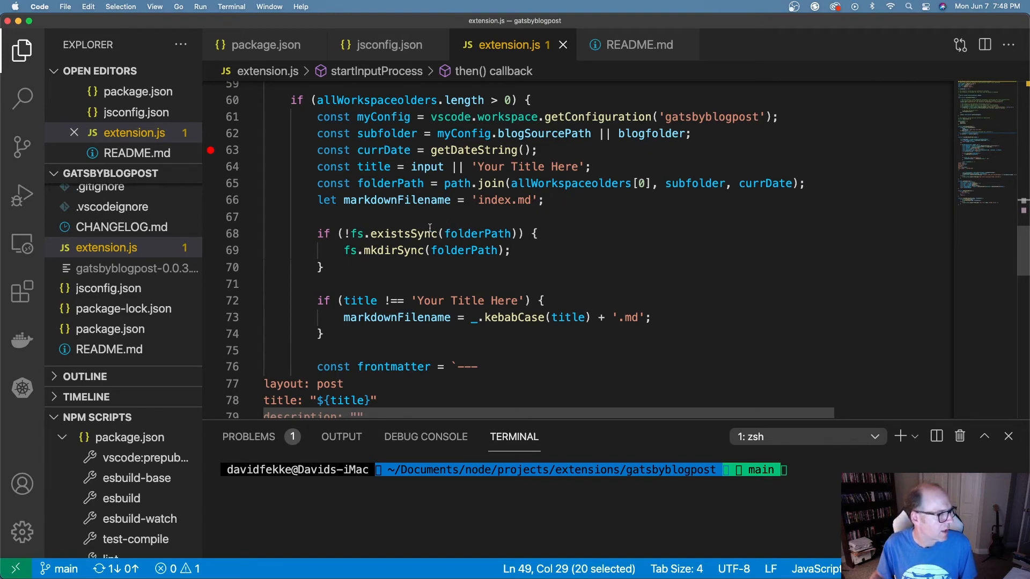
{"action": "scroll", "scroll_direction": "down", "scroll_amount": 3}
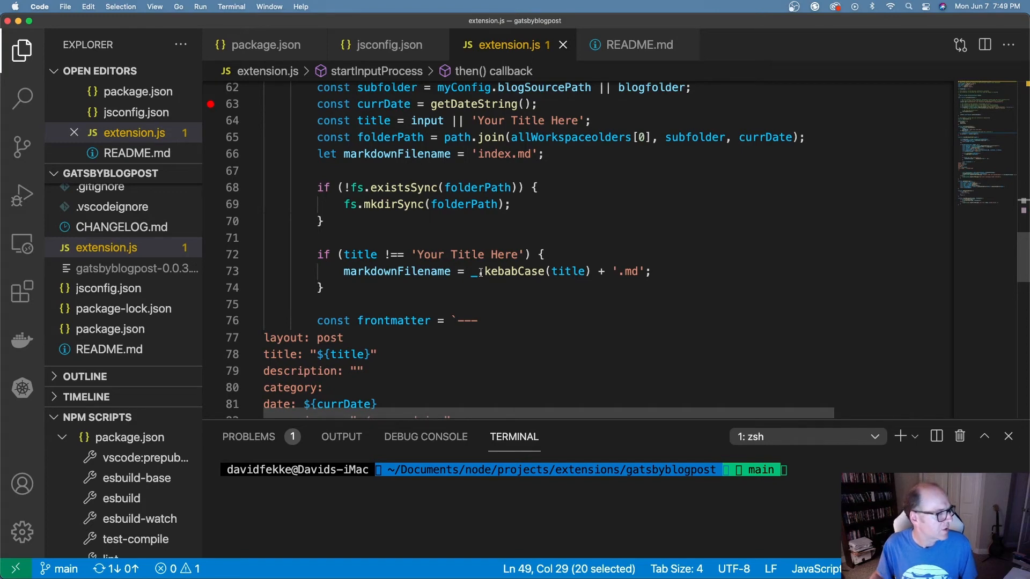
{"action": "mouse_move", "coordinate": [514, 272]}
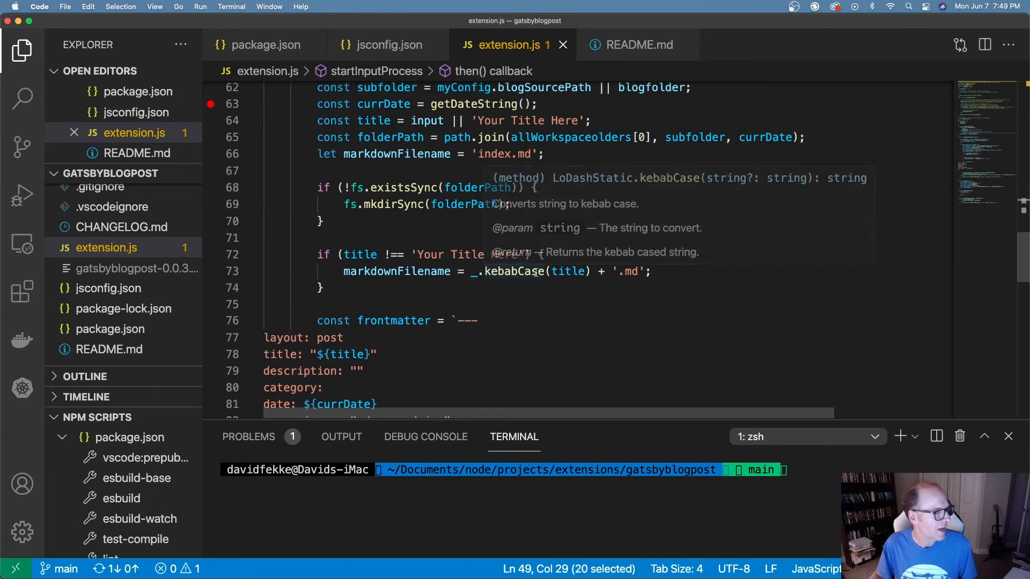
{"action": "mouse_move", "coordinate": [569, 271]}
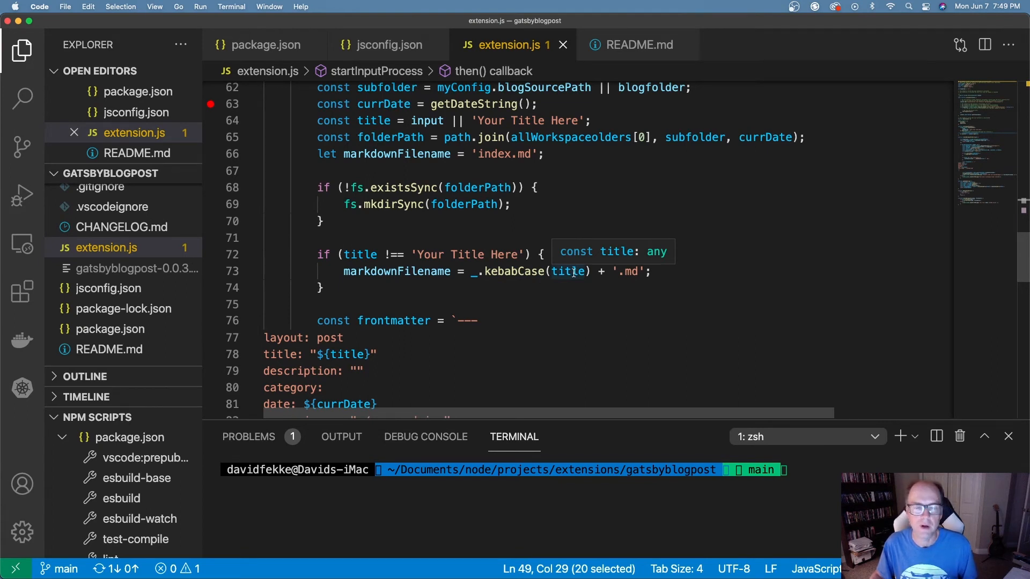
{"action": "scroll", "scroll_direction": "down", "scroll_amount": 3}
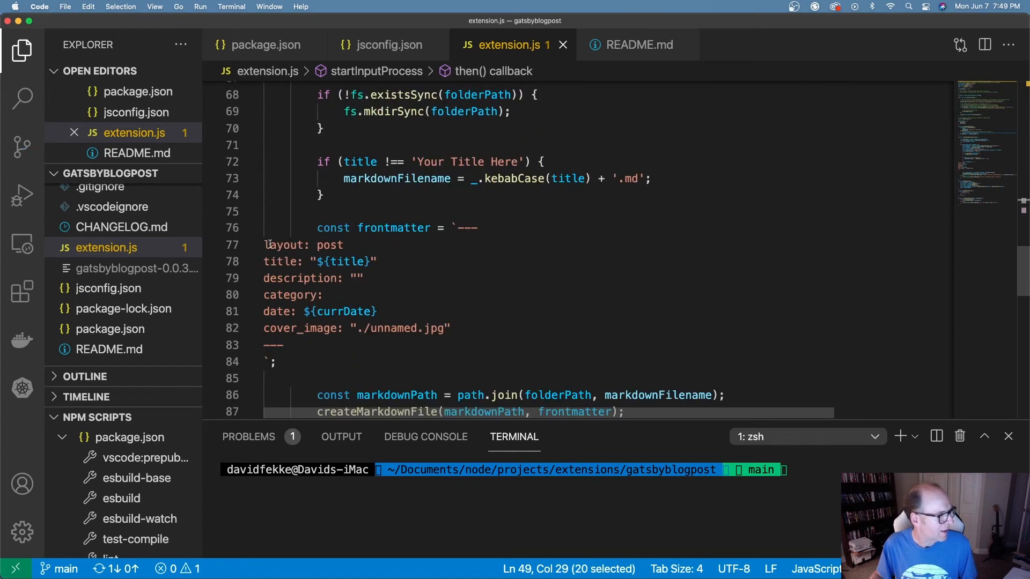
{"action": "mouse_move", "coordinate": [398, 247]}
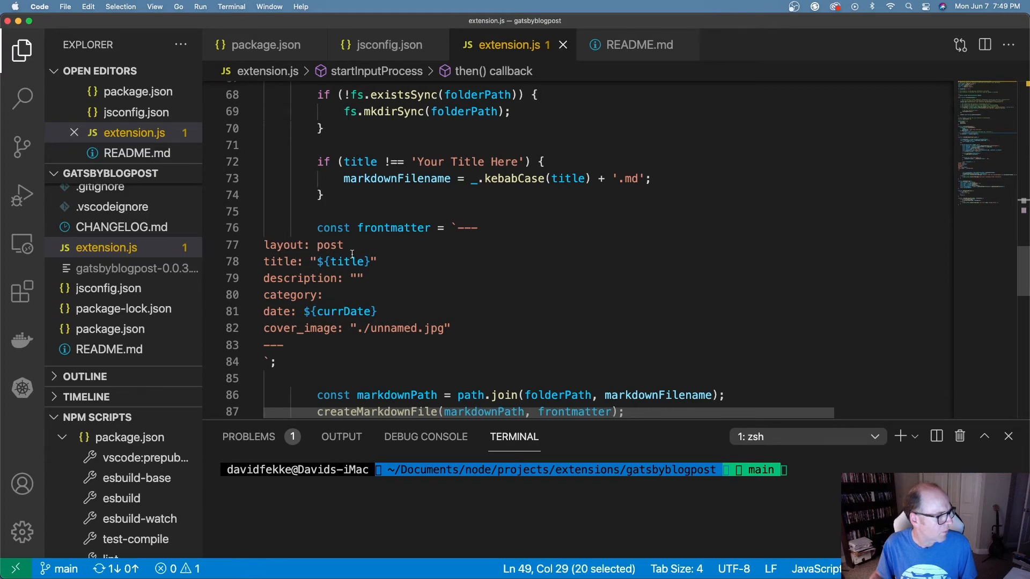
{"action": "mouse_move", "coordinate": [349, 262]}
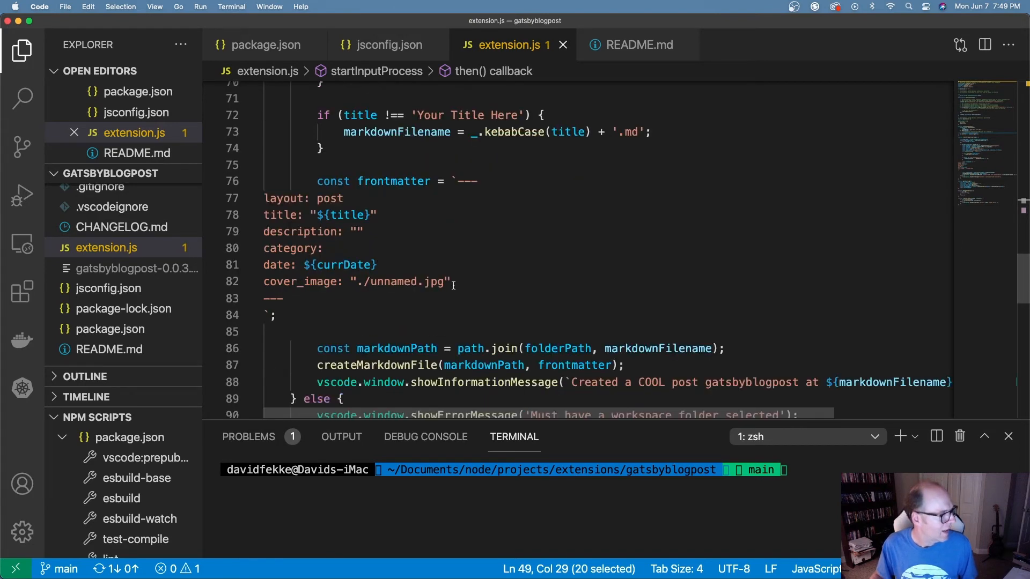
{"action": "scroll", "scroll_direction": "down", "scroll_amount": 3}
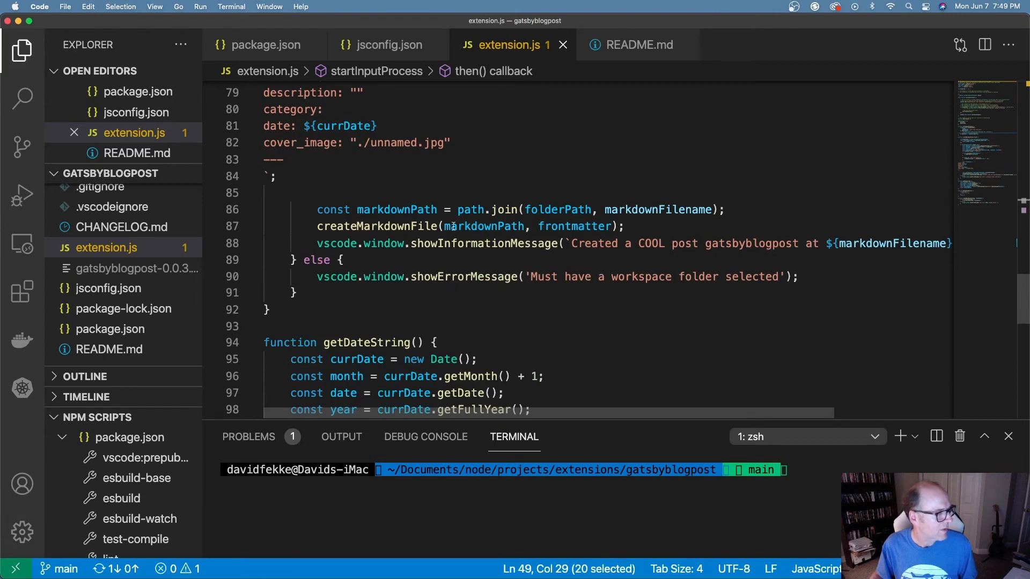
{"action": "mouse_move", "coordinate": [462, 226]}
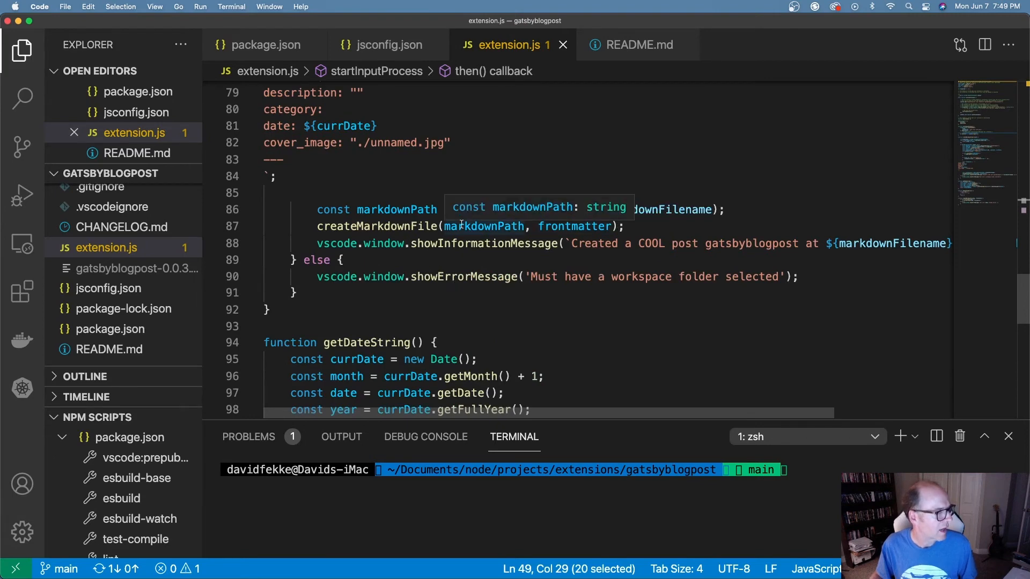
{"action": "mouse_move", "coordinate": [641, 243]}
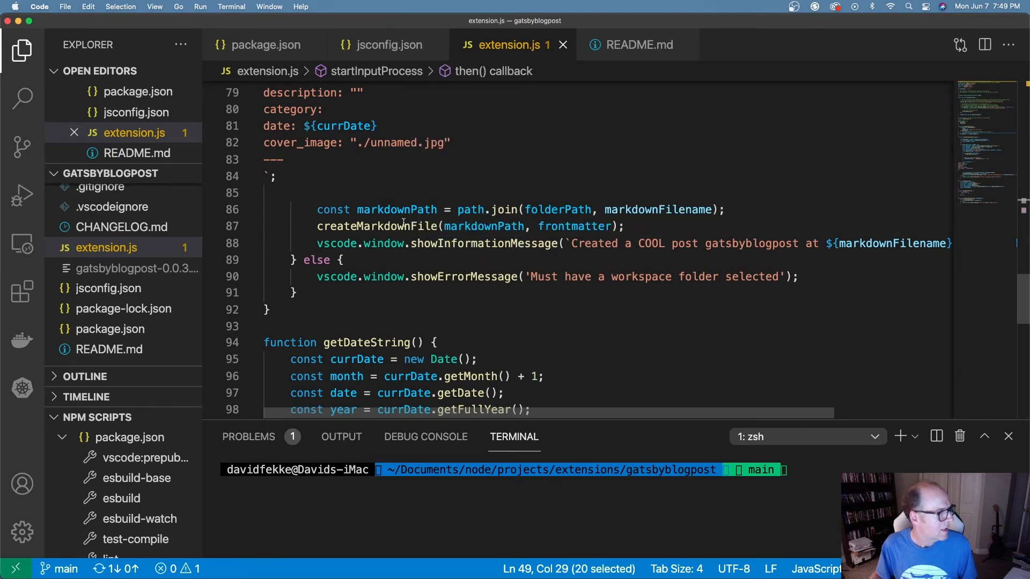
{"action": "mouse_move", "coordinate": [379, 226]}
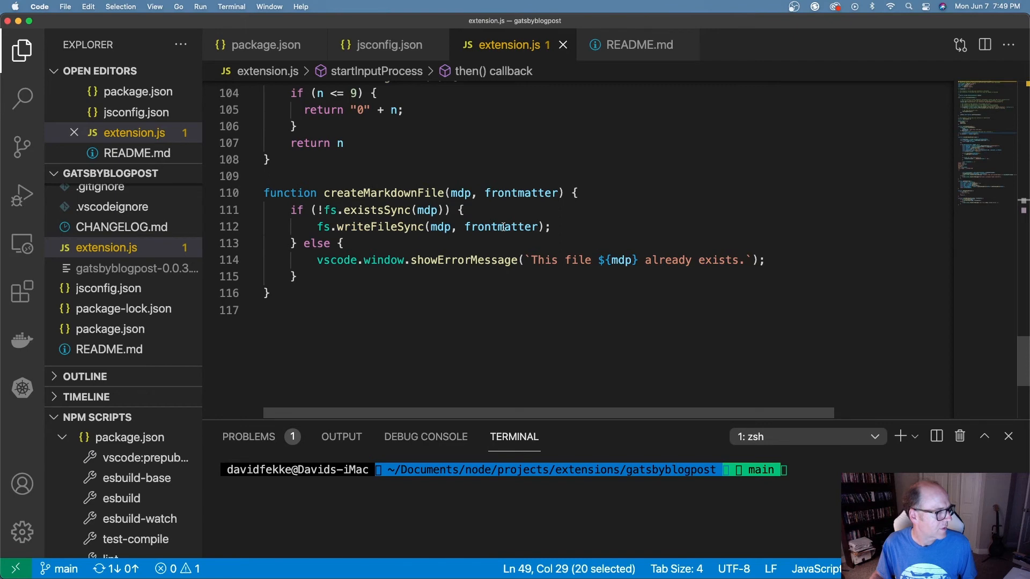
{"action": "mouse_move", "coordinate": [501, 227]}
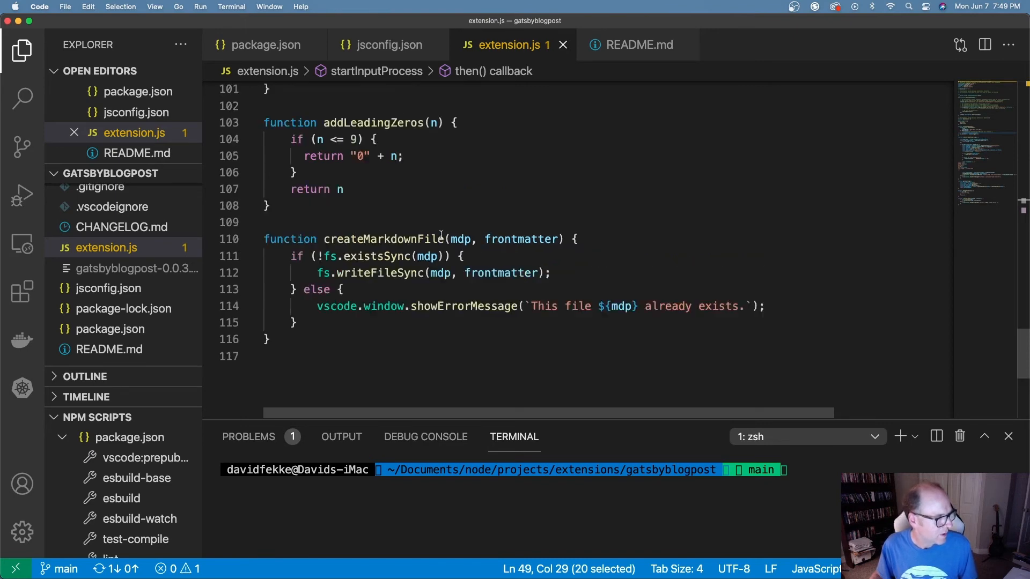
{"action": "scroll", "scroll_direction": "up", "scroll_amount": 3}
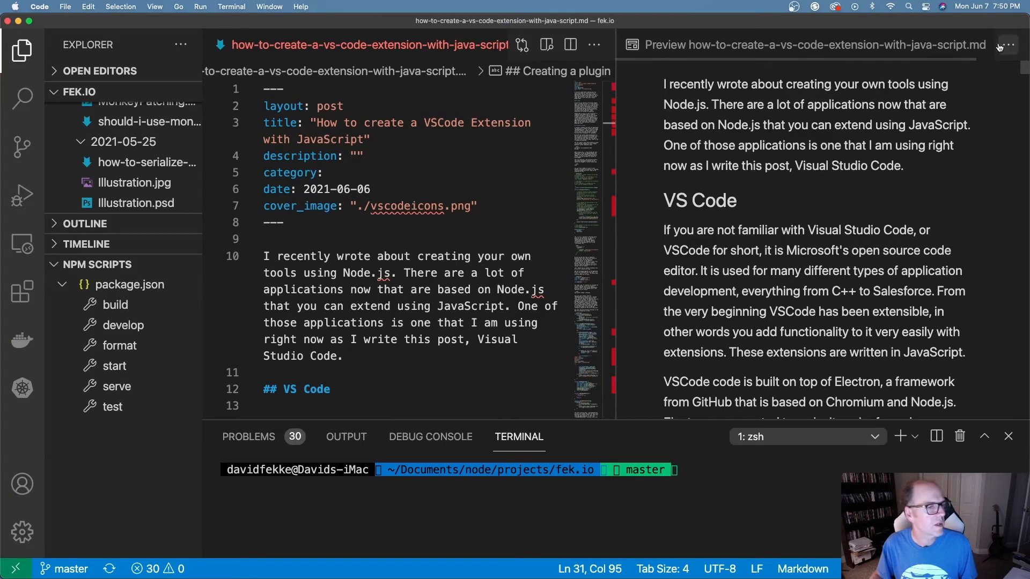
- Switch to the fek.io window and bring up the Command Palette
{"action": "left_click", "coordinate": [1008, 45]}
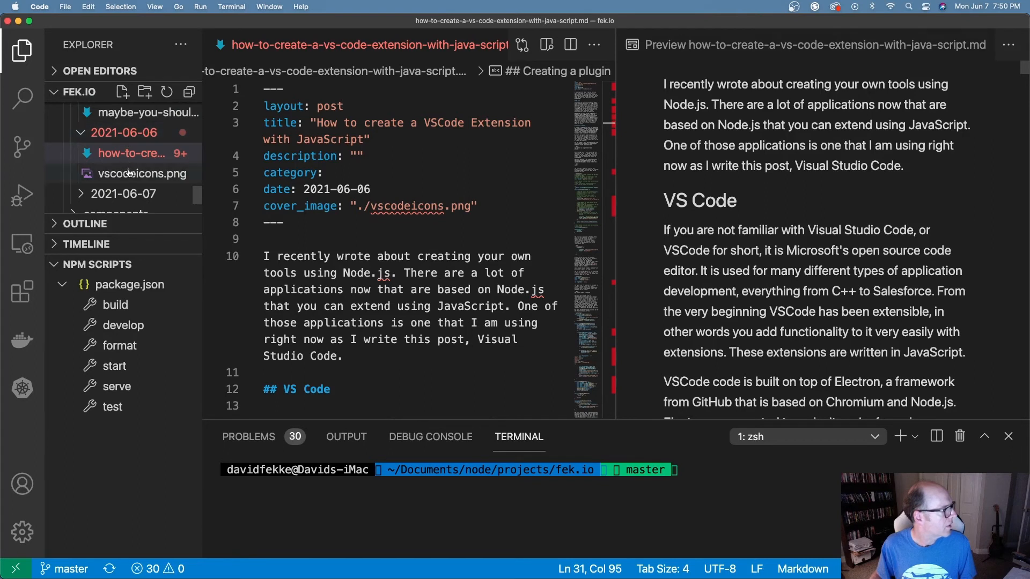
{"action": "mouse_move", "coordinate": [78, 197]}
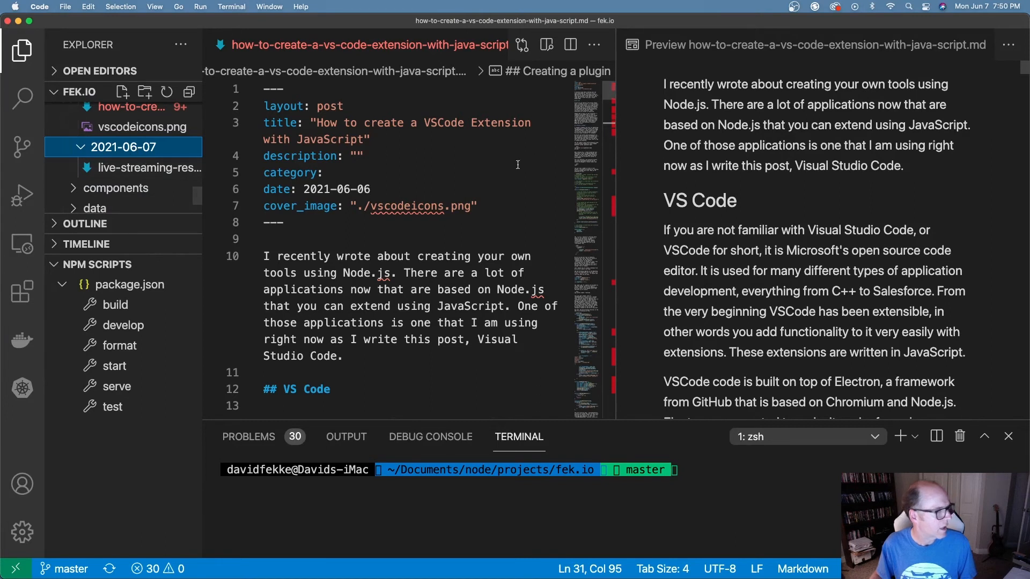
{"action": "mouse_move", "coordinate": [436, 186]}
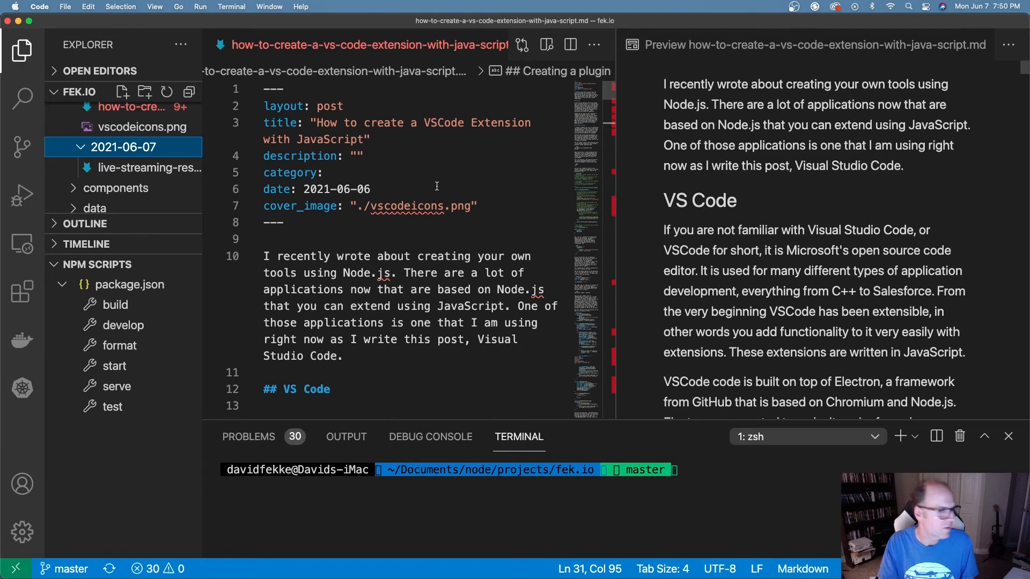
{"action": "key", "text": "Cmd+Shift+P"}
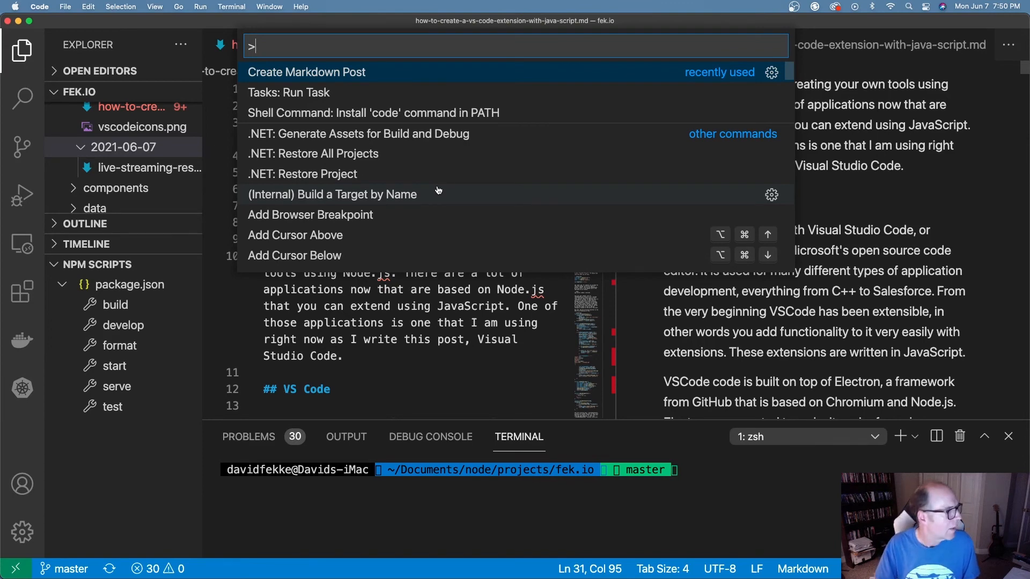
- Create Markdown Post 'Highlights from Day 1 of WWDC 21', then open the live-streaming post
{"action": "left_click", "coordinate": [306, 72]}
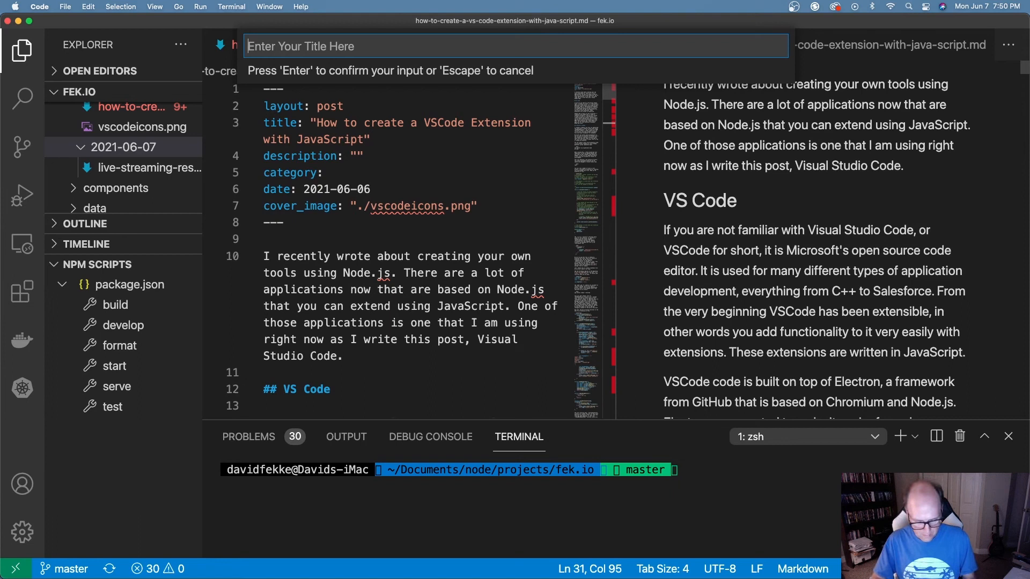
{"action": "type", "text": "Highlights from"}
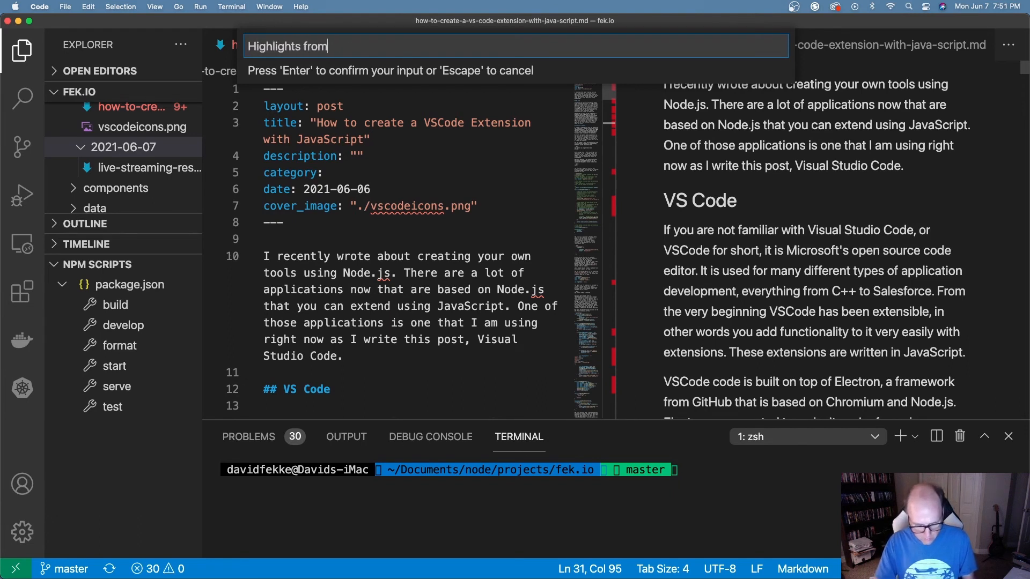
{"action": "type", "text": "Day 1 of WWD"}
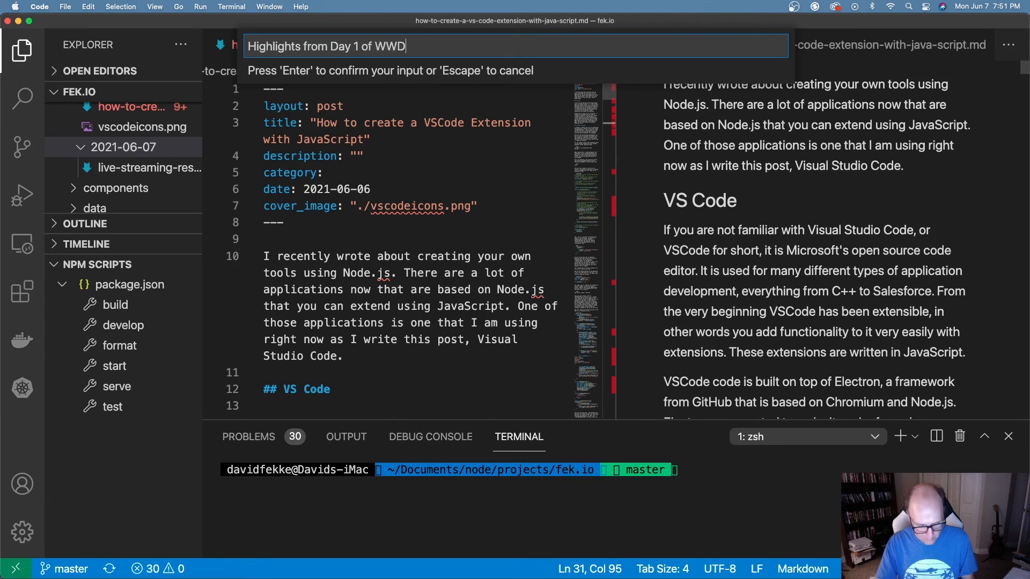
{"action": "type", "text": "C"}
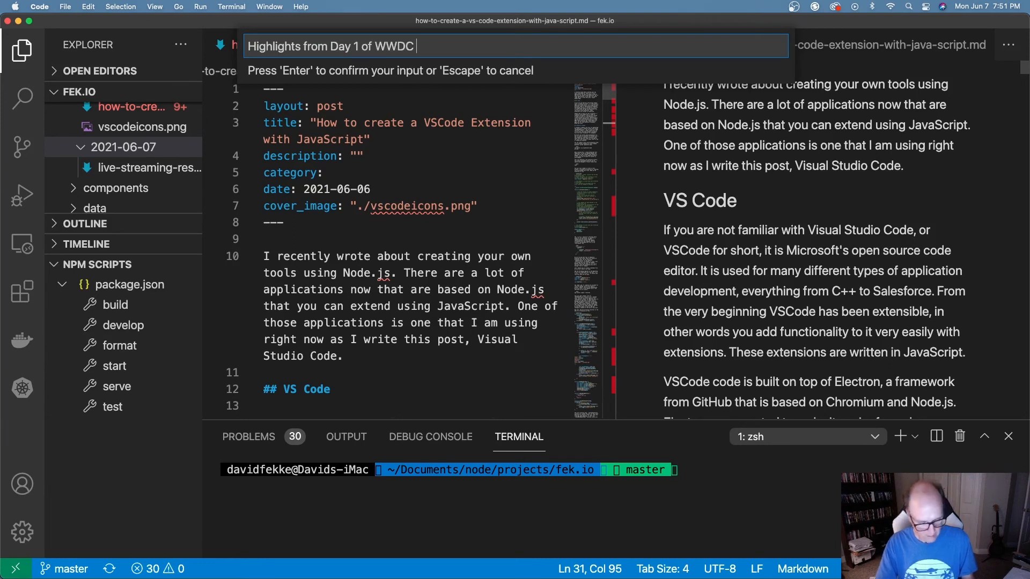
{"action": "type", "text": "21"}
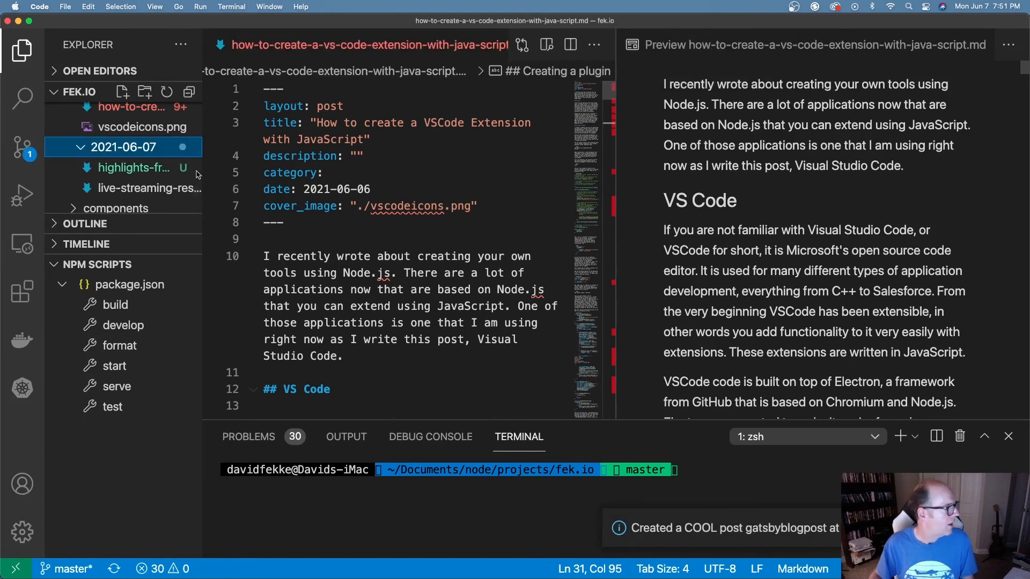
{"action": "left_click", "coordinate": [152, 189]}
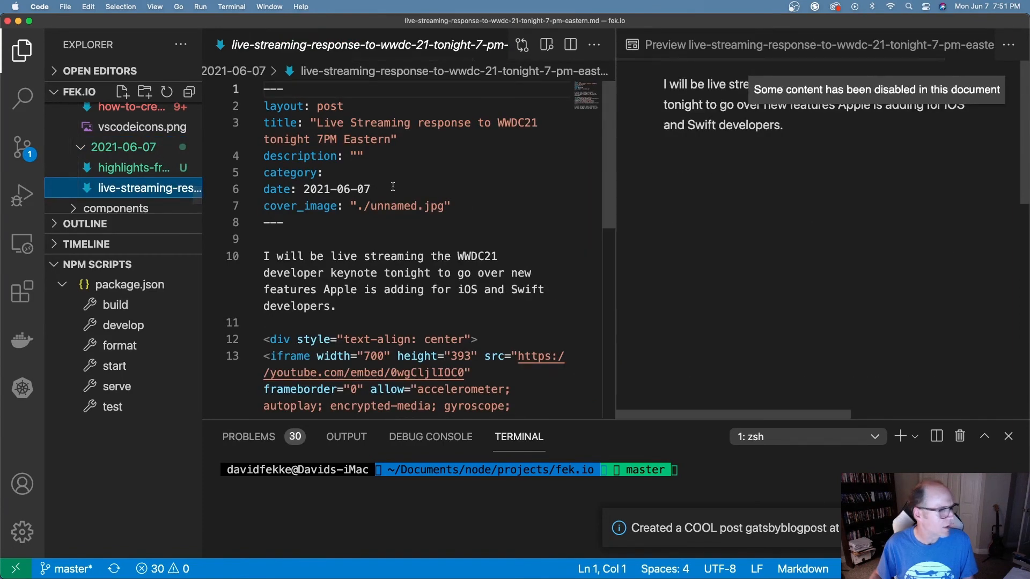